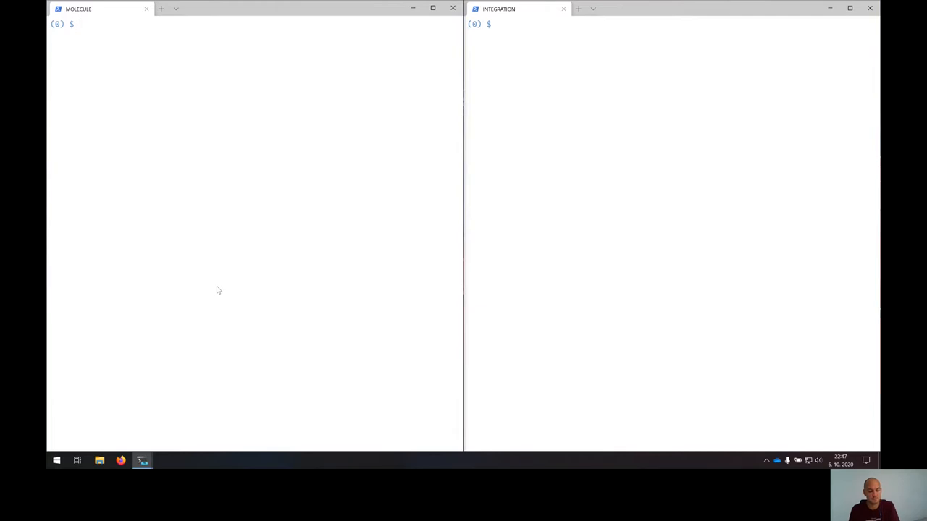
mouse_move(687, 266)
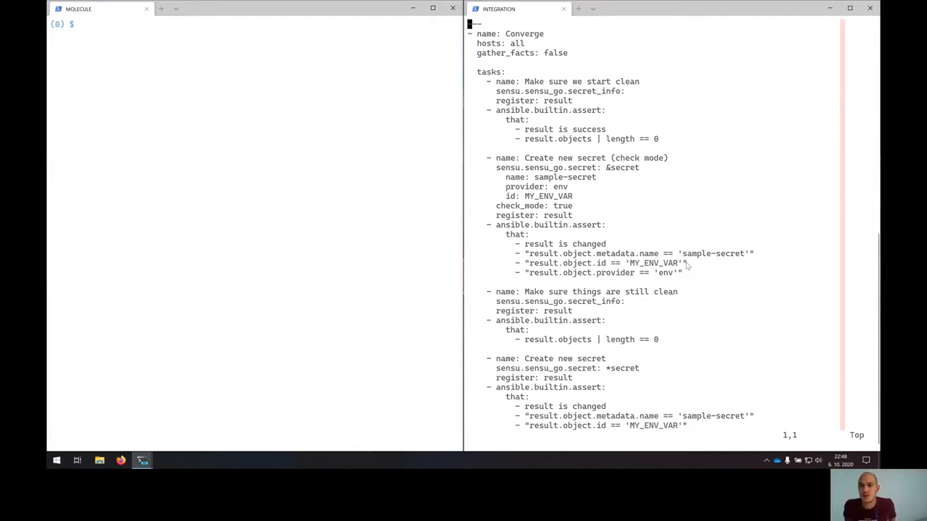
mouse_move(695, 233)
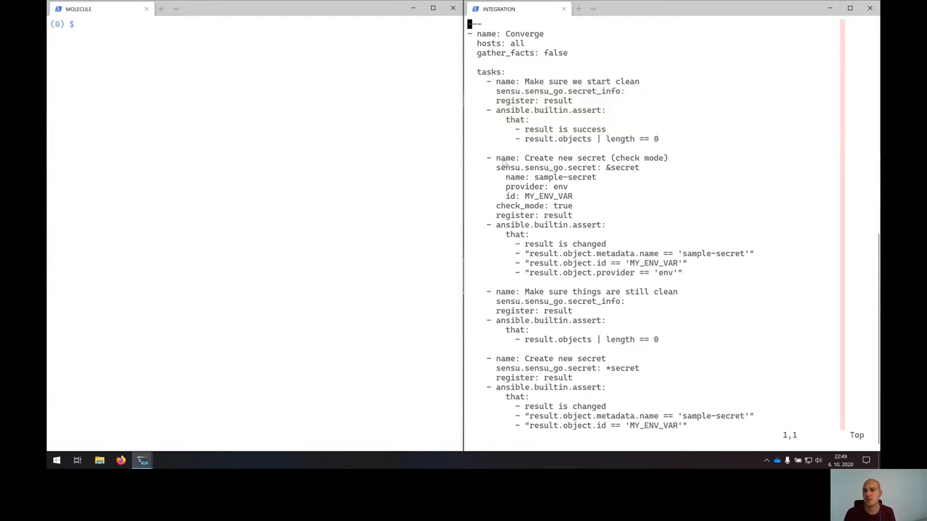
- Review the converge playbook's early tasks, including 'Make sure things are still clean'
left_click_drag(496, 158, 572, 214)
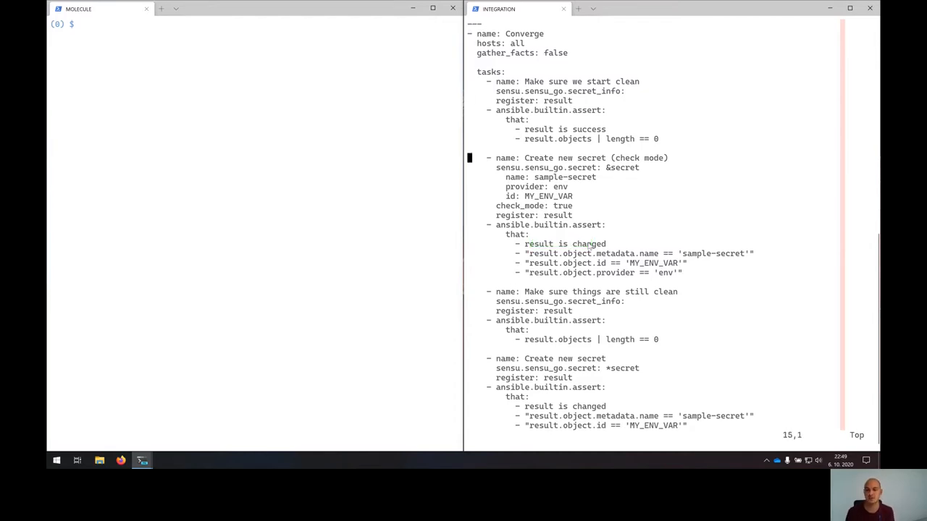
scroll("down", 3)
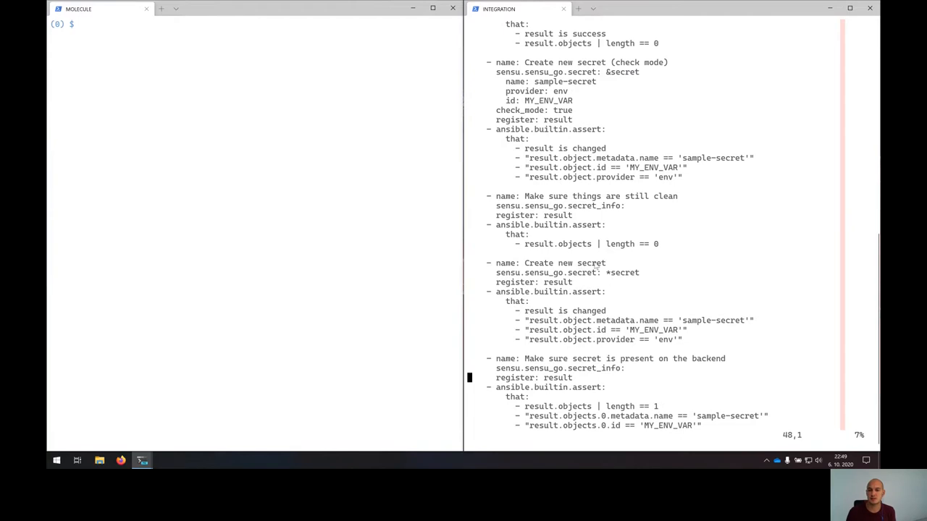
left_click_drag(524, 197, 591, 205)
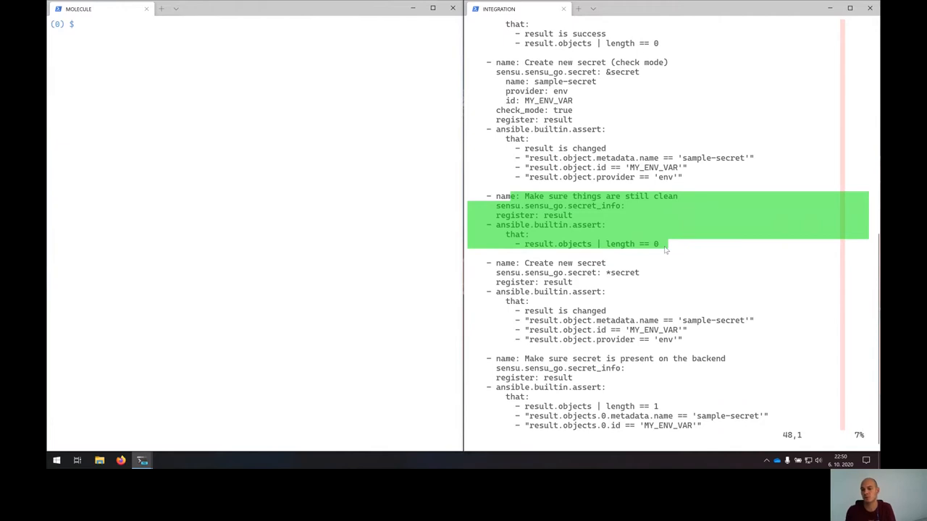
mouse_move(658, 268)
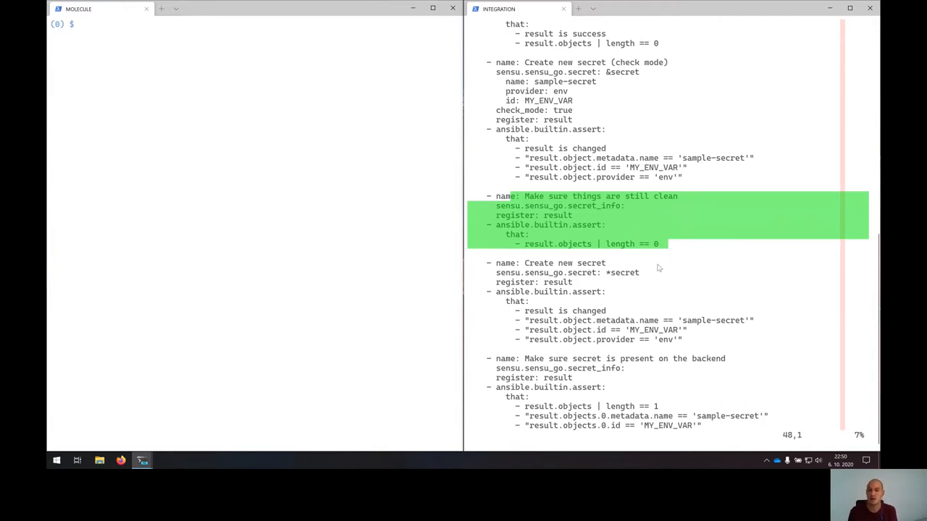
scroll("down", 3)
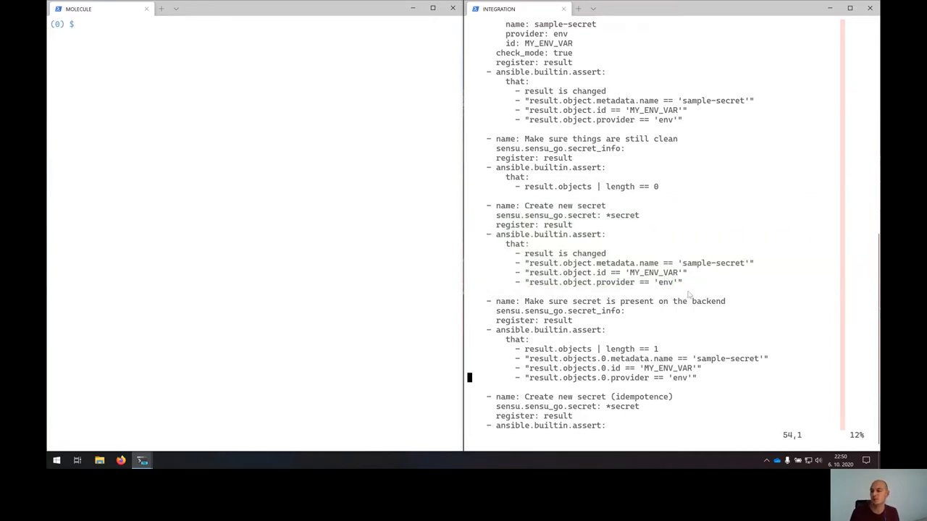
mouse_move(606, 257)
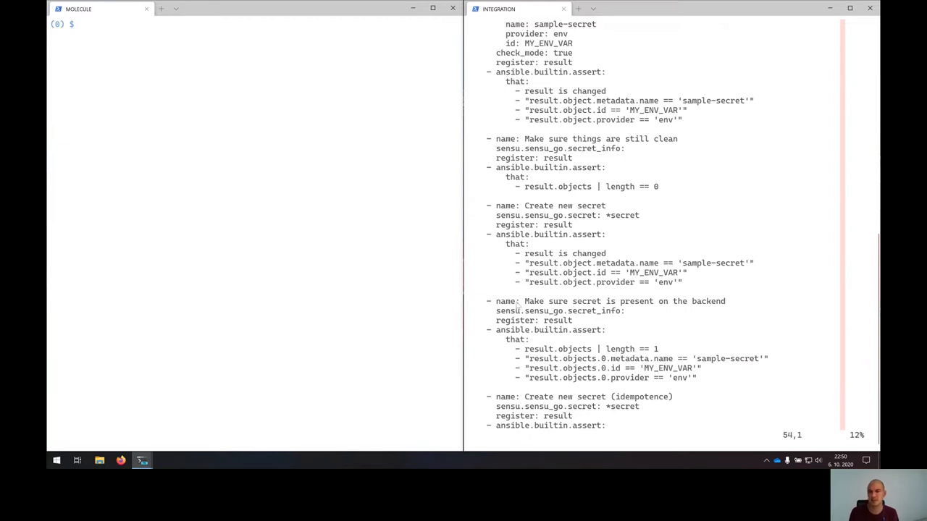
left_click_drag(495, 301, 611, 310)
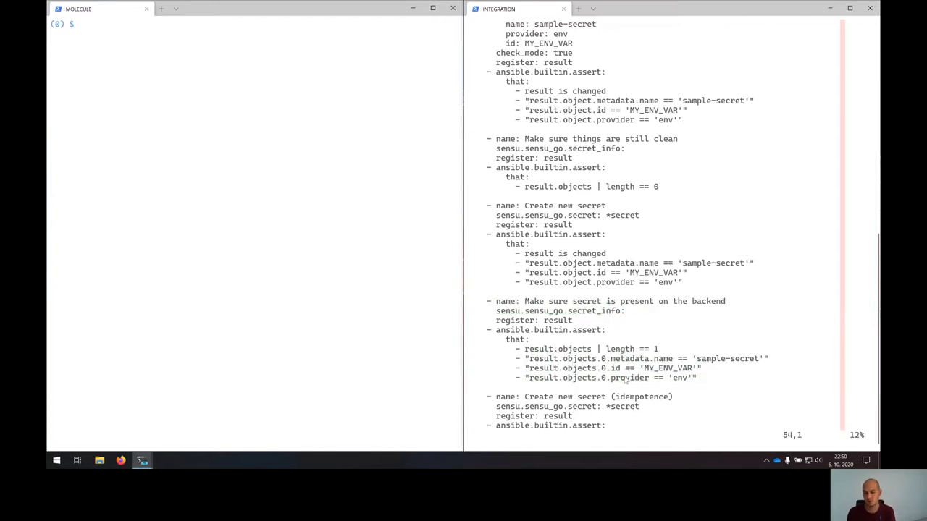
scroll("down", 3)
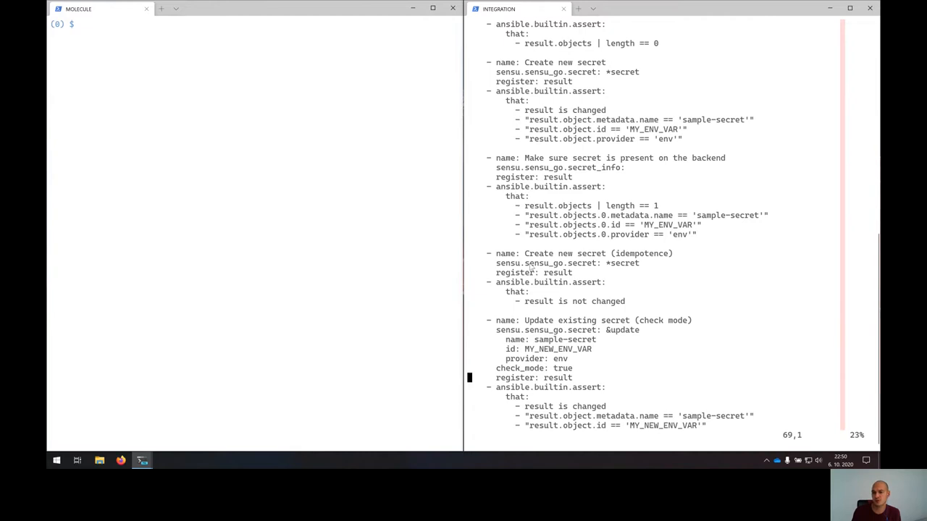
mouse_move(539, 304)
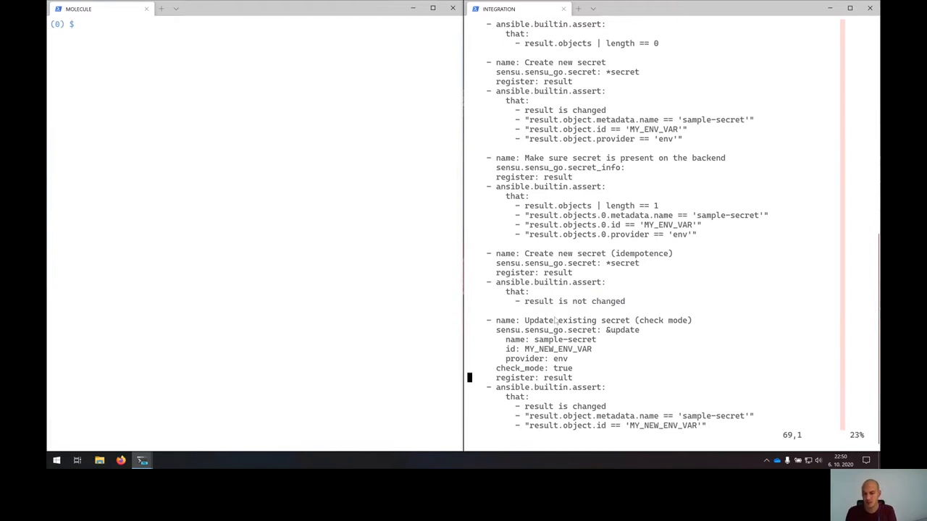
scroll("down", 3)
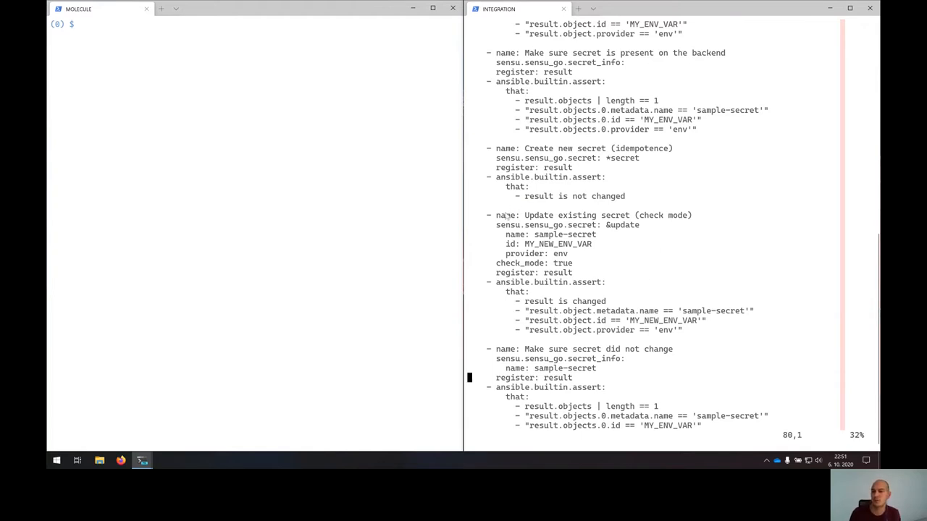
- Review the update-secret check-mode task and the 'two secrets' verification tasks
left_click_drag(500, 214, 606, 282)
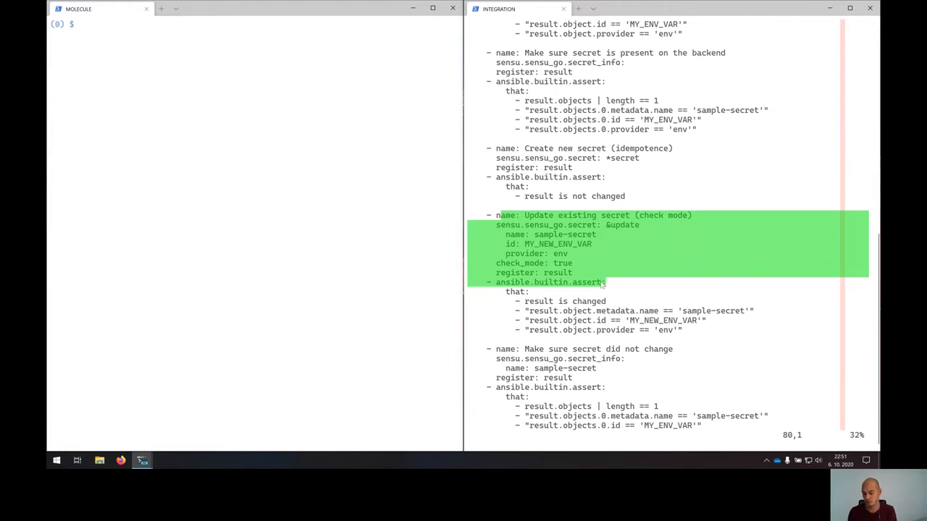
scroll("down", 3)
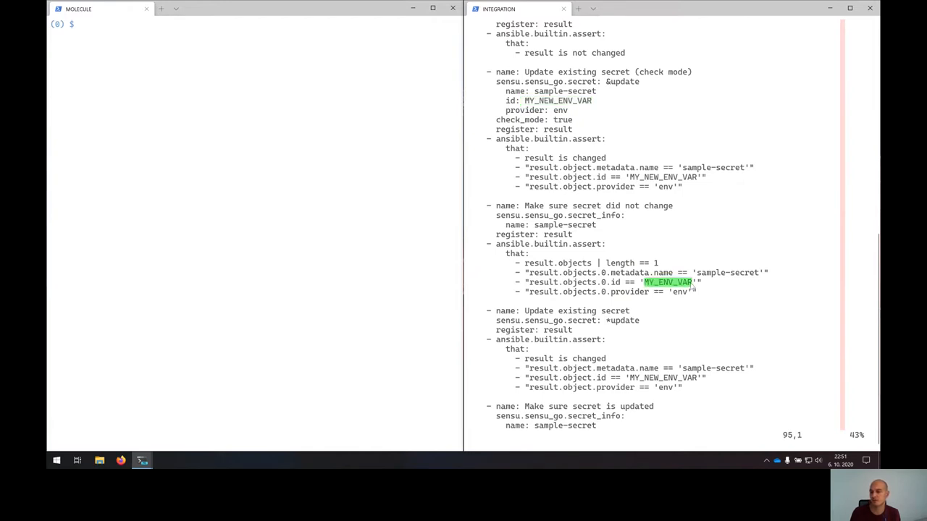
scroll("down", 3)
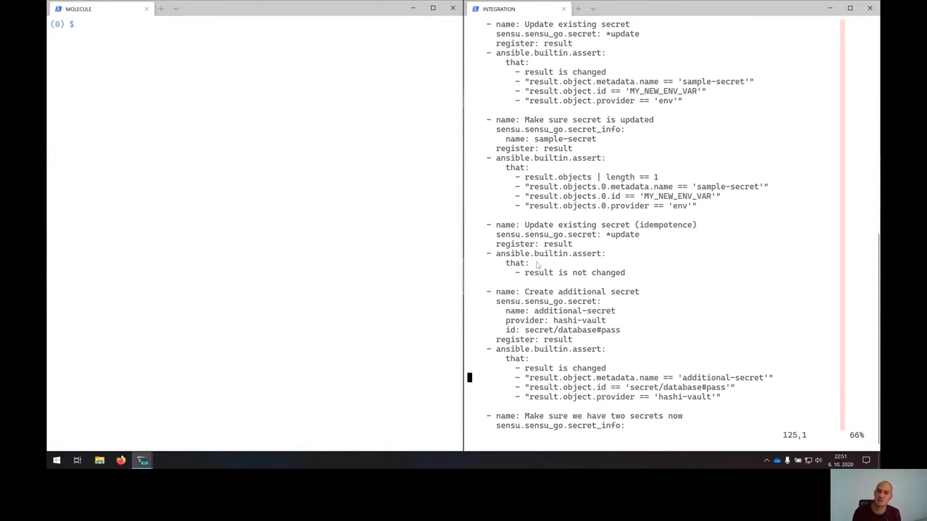
left_click_drag(525, 272, 625, 273)
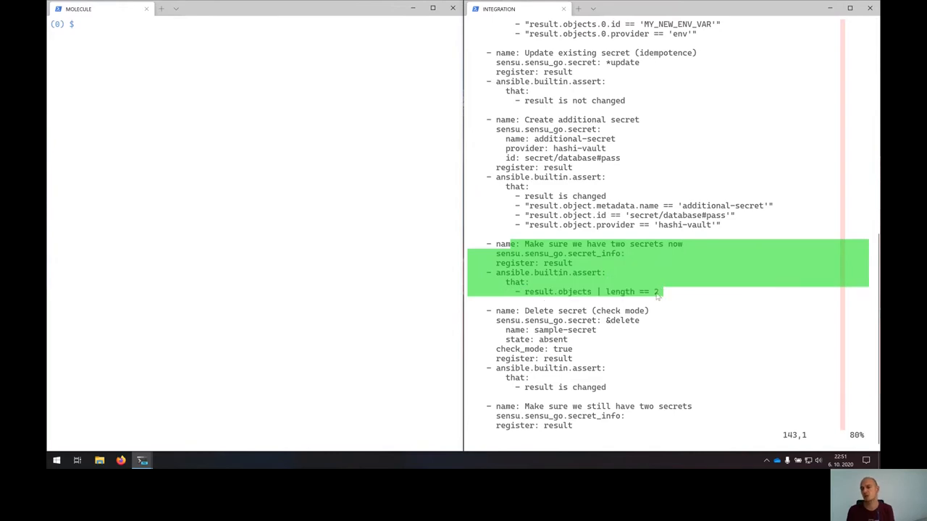
mouse_move(664, 292)
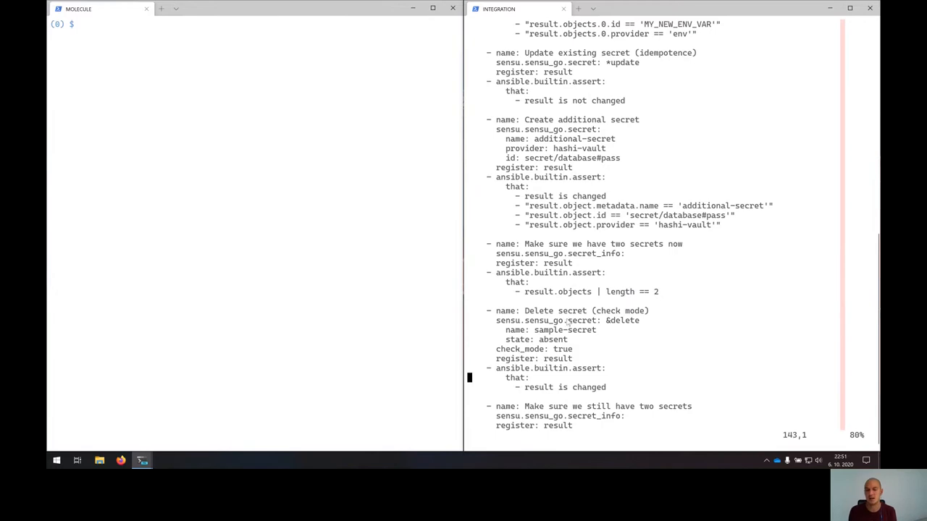
scroll("down", 3)
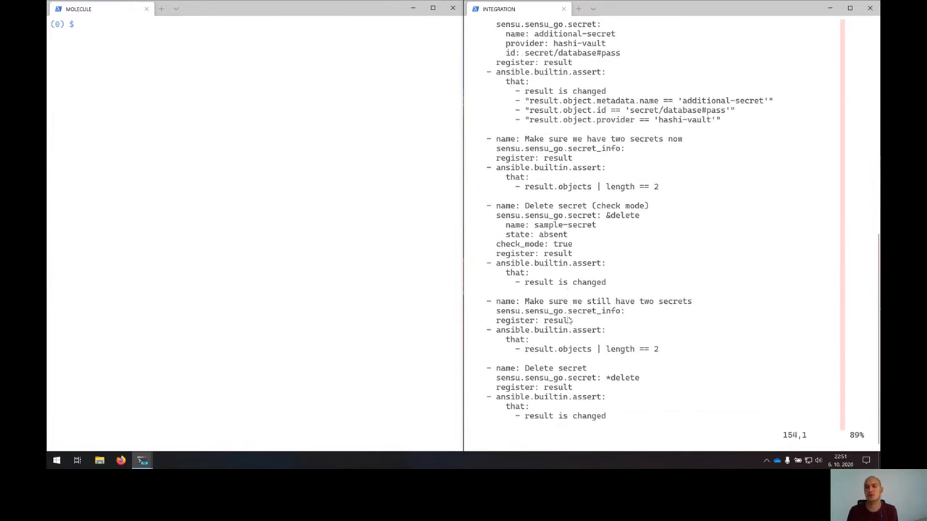
mouse_move(507, 210)
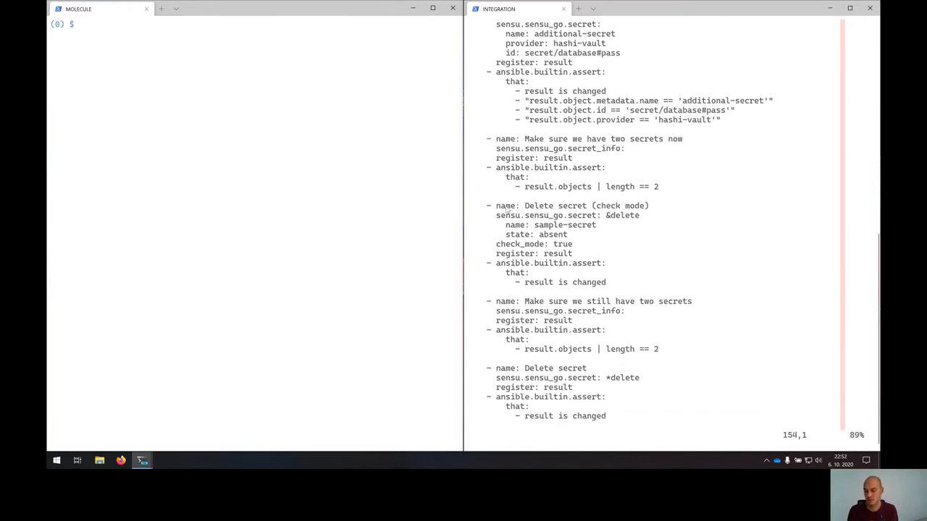
scroll("down", 3)
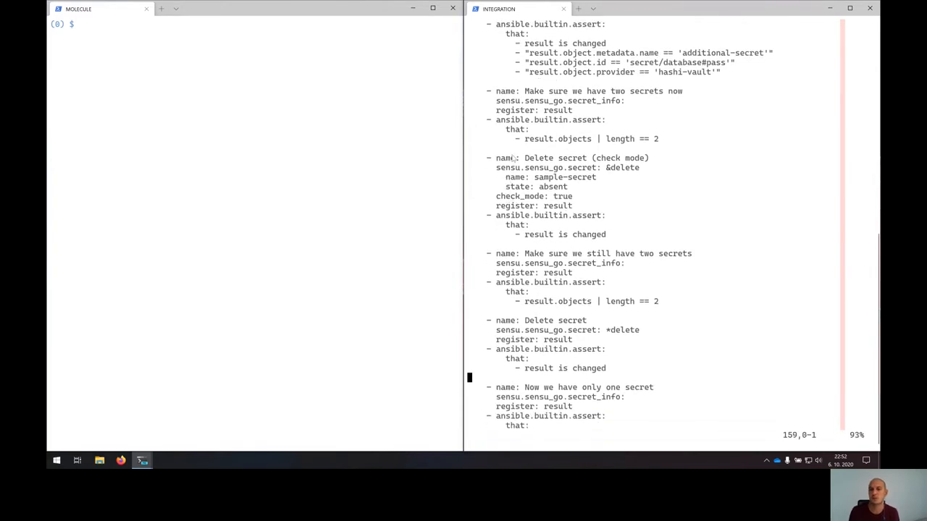
left_click_drag(507, 158, 605, 225)
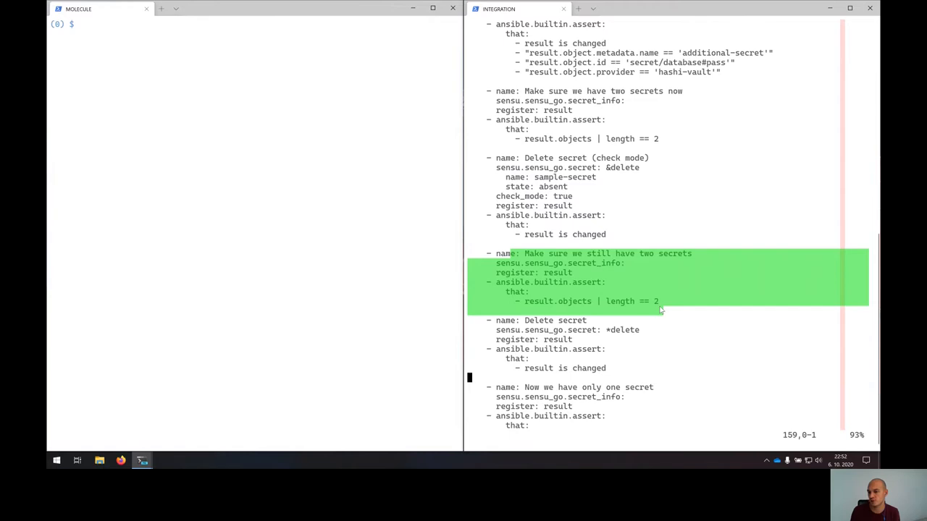
mouse_move(636, 317)
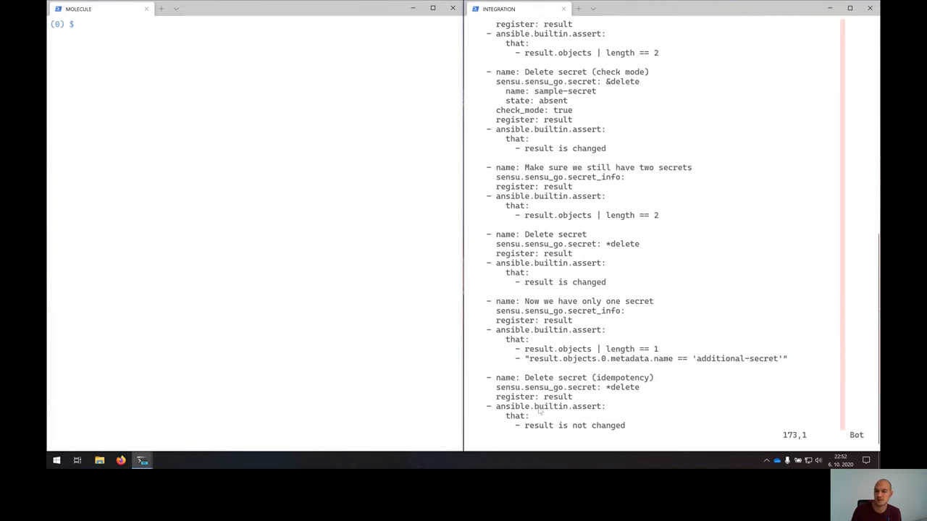
left_click_drag(507, 376, 602, 397)
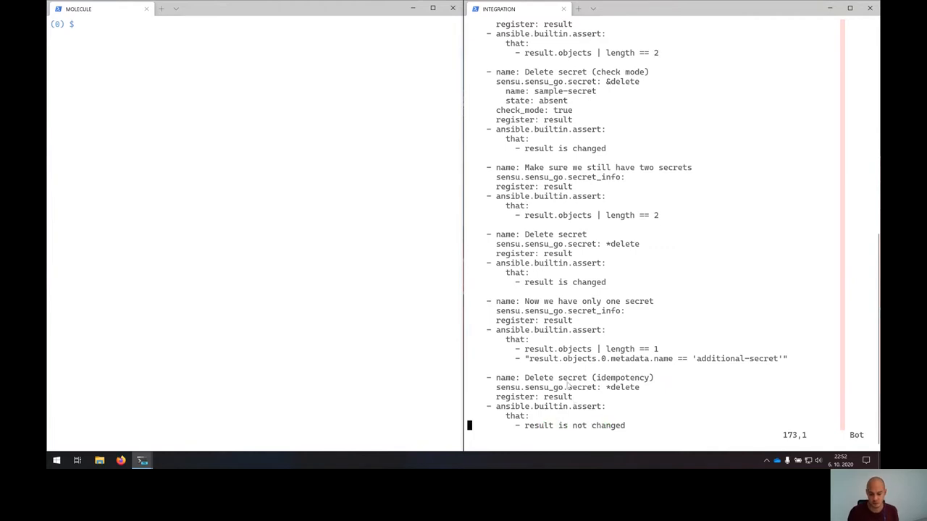
mouse_move(240, 321)
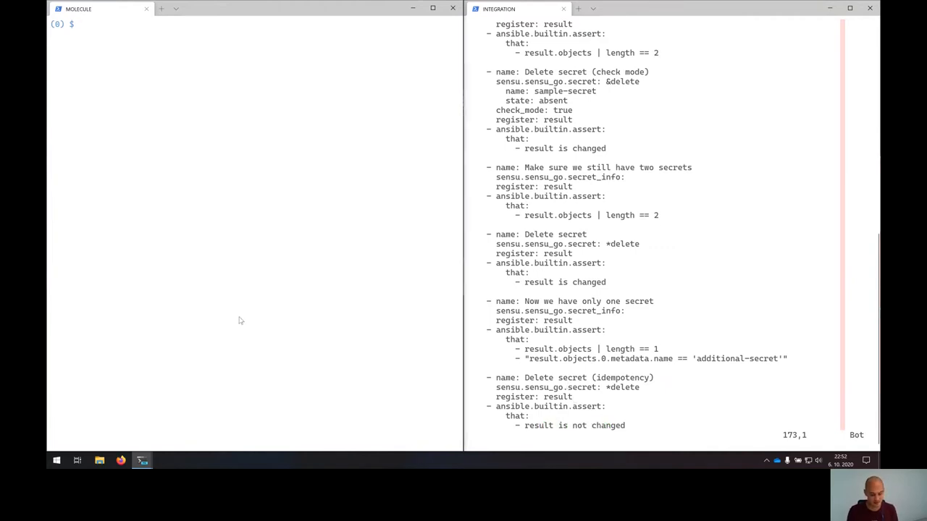
- Launch molecule test for module_secret and follow destroy, create and converge until secret_info fails to resolve
key("ctrl+r")
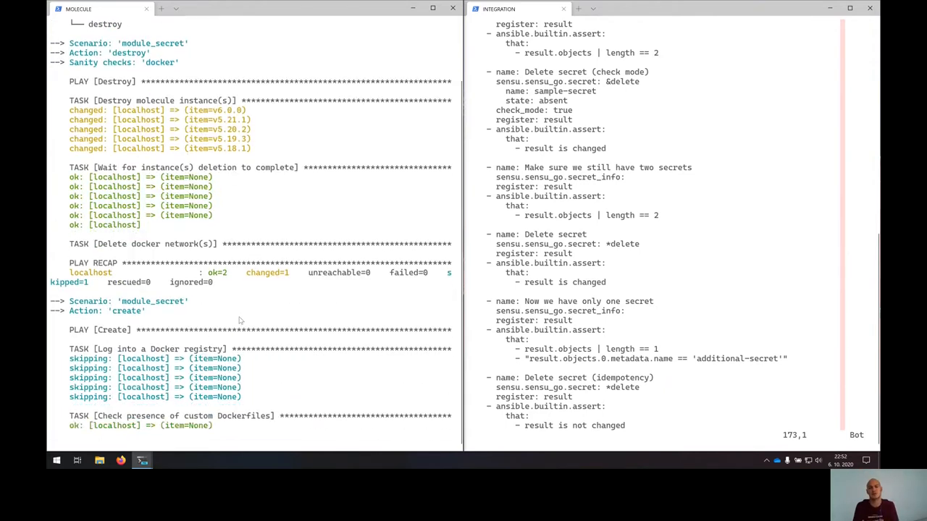
scroll("down", 3)
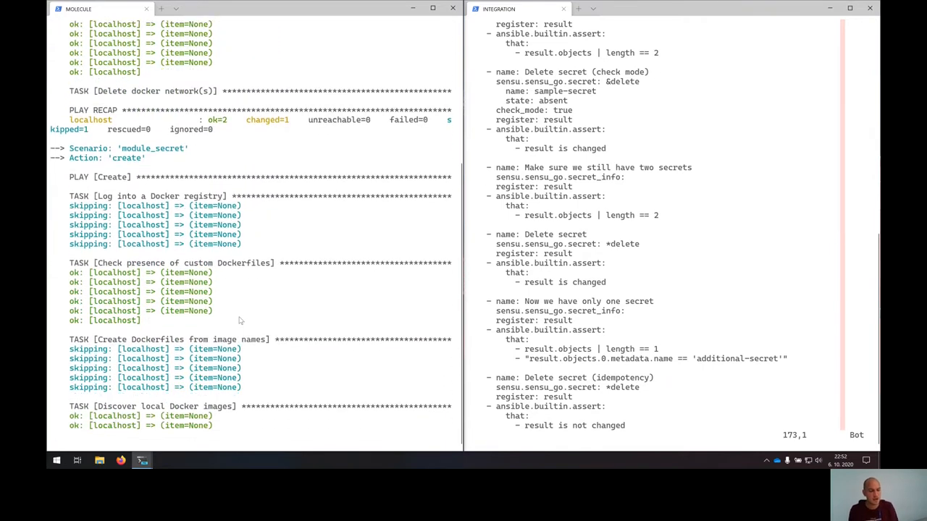
scroll("down", 3)
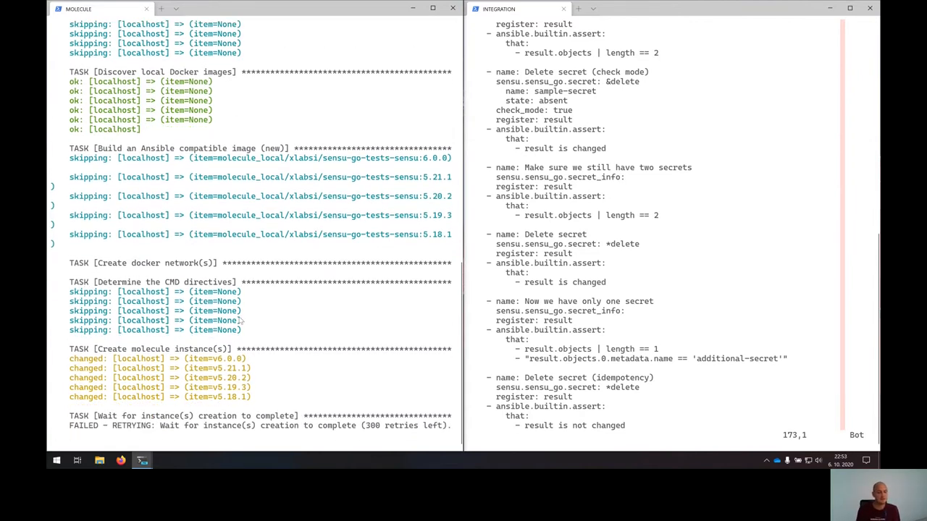
scroll("down", 3)
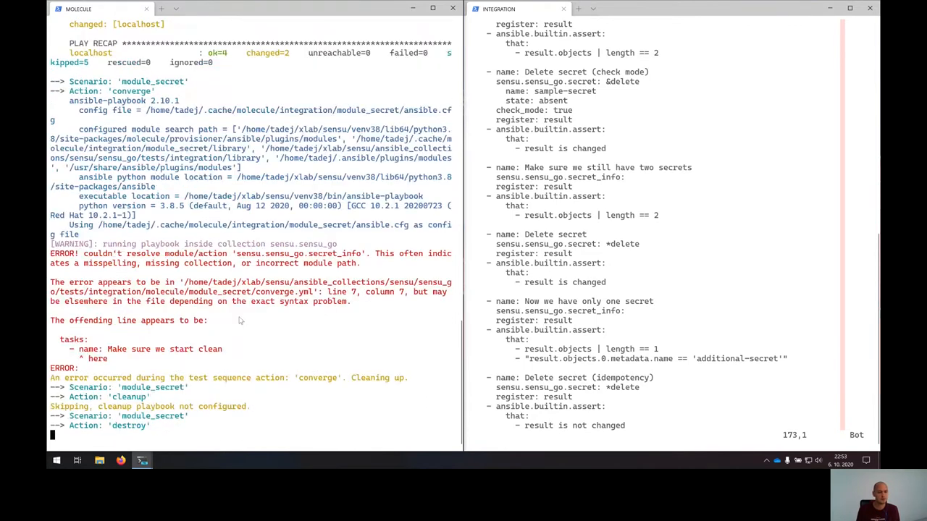
scroll("down", 3)
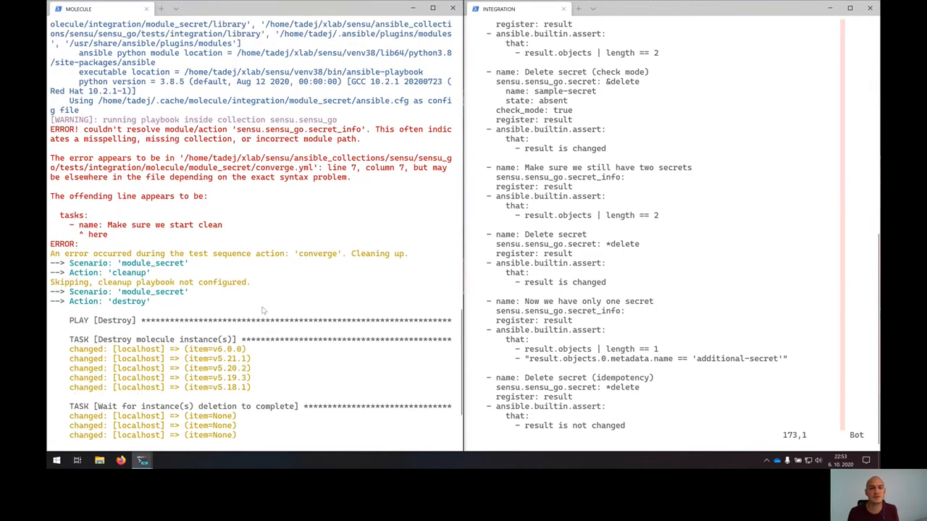
mouse_move(238, 142)
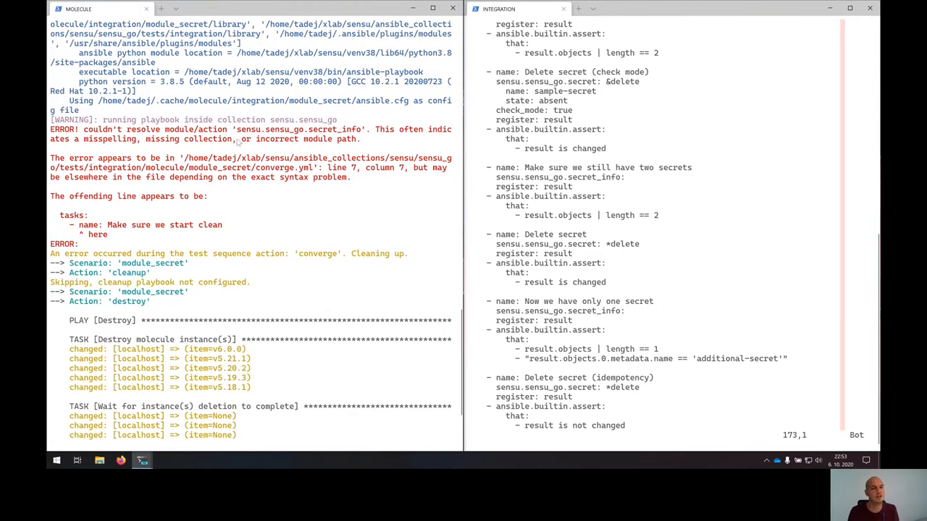
- Select sensu.sensu_go.secret_info in the error line and begin a :e command in Vim
double_click(297, 129)
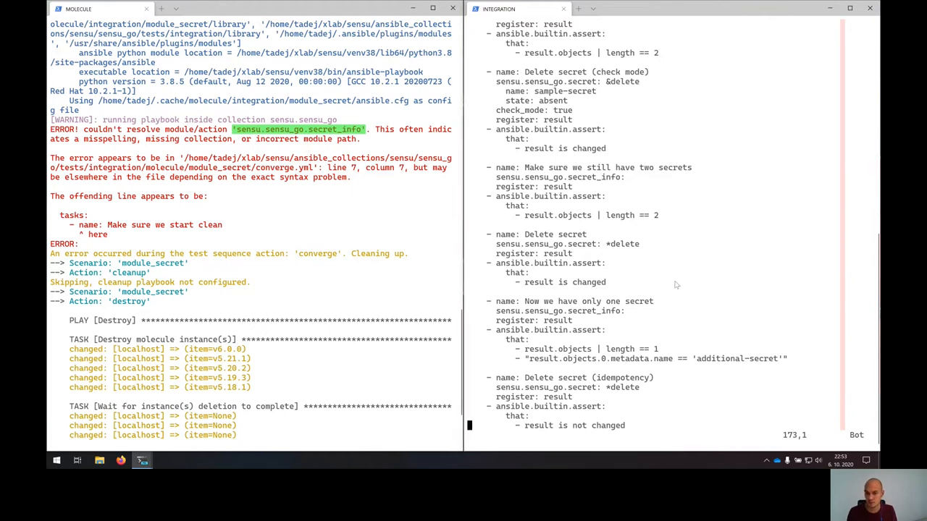
type(":e b")
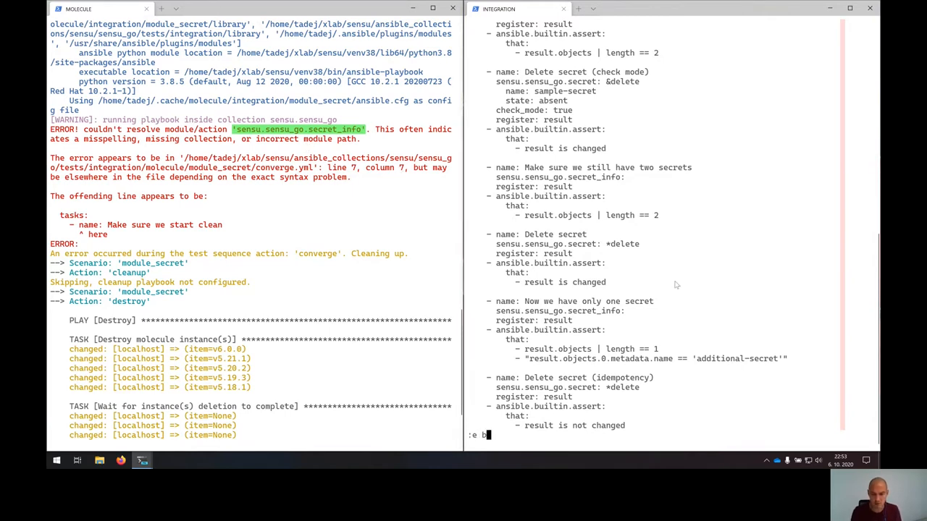
- Open base.yml listing Sensu Go Docker platforms v6.0.0 through v5.18.1
type("ase.yml")
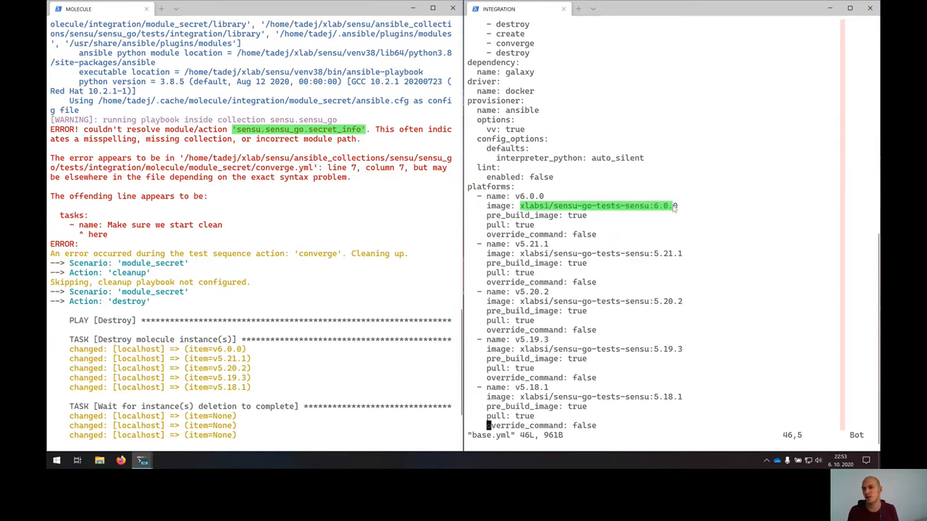
mouse_move(628, 230)
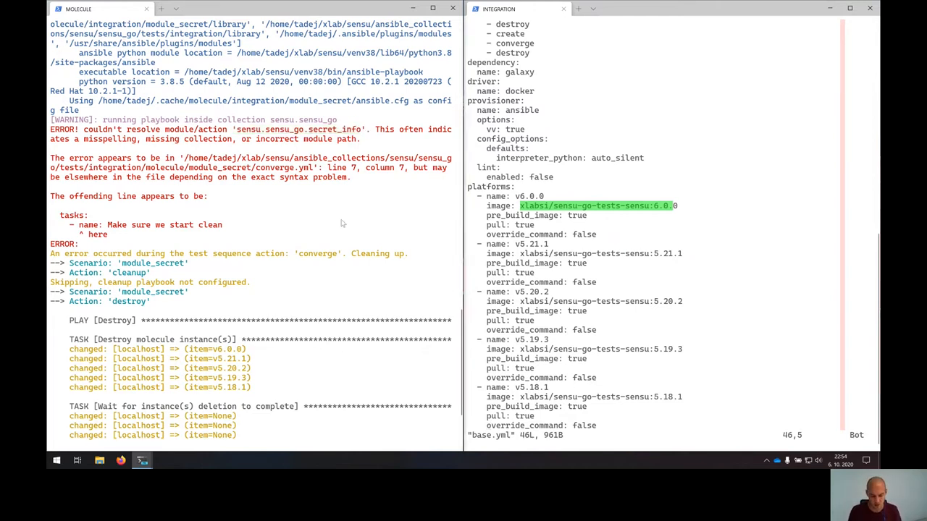
- Scroll to the molecule PLAY RECAP and begin git checkout at the shell prompt
scroll("down", 3)
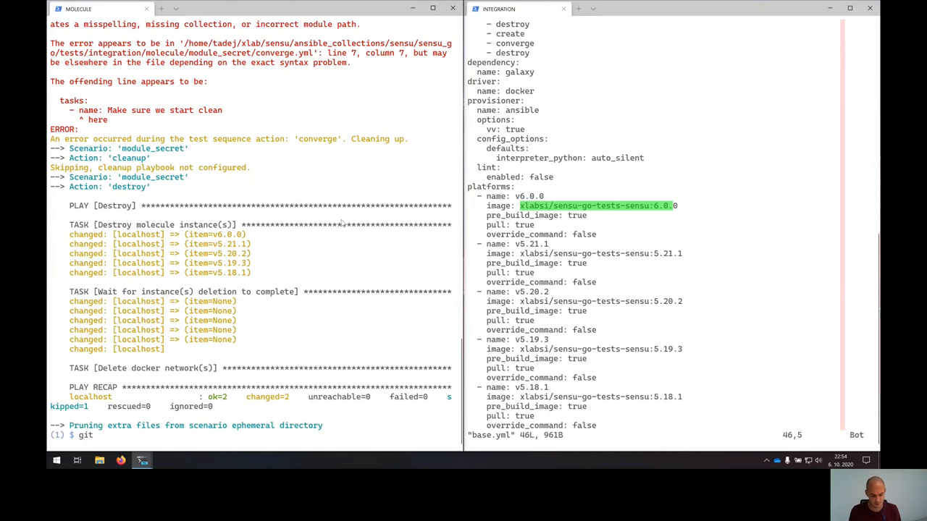
type("checkout")
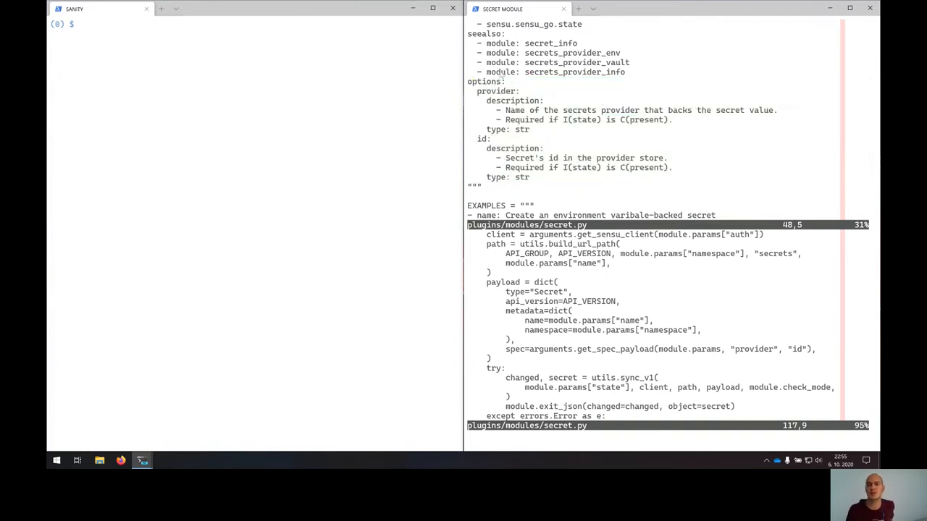
- Move to secret.py's argument_spec and mark the provider=dict(type str) argument
left_click_drag(478, 82, 530, 168)
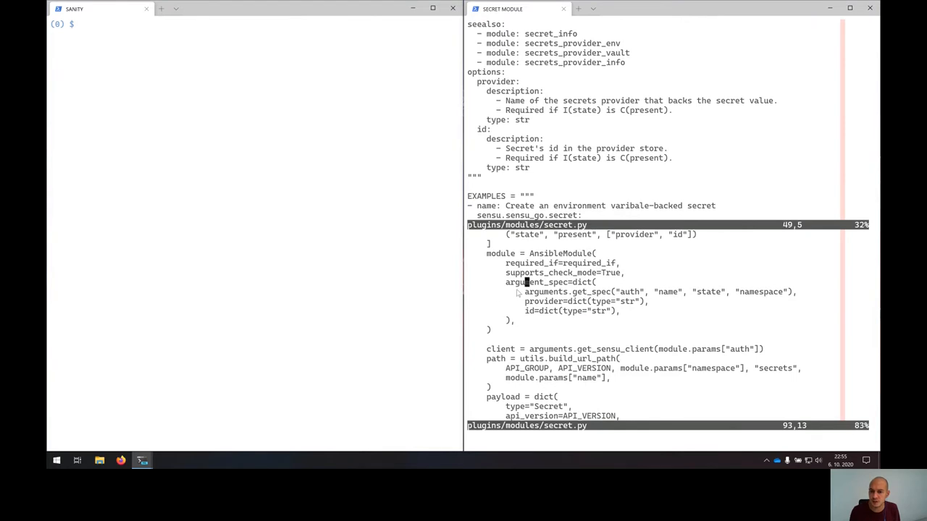
left_click_drag(528, 281, 615, 321)
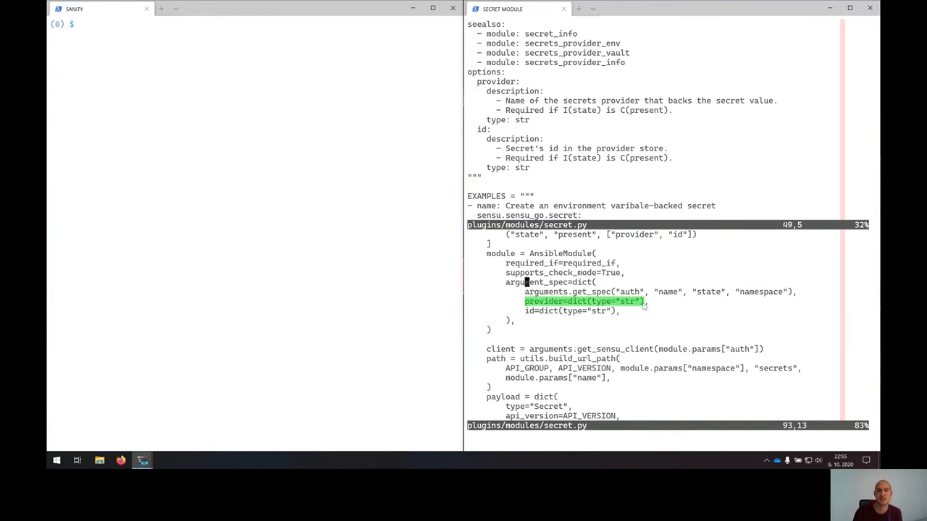
- Run ansible-test sanity --python 3.8 --test validate-modules in the SANITY pane
key("ctrl+r")
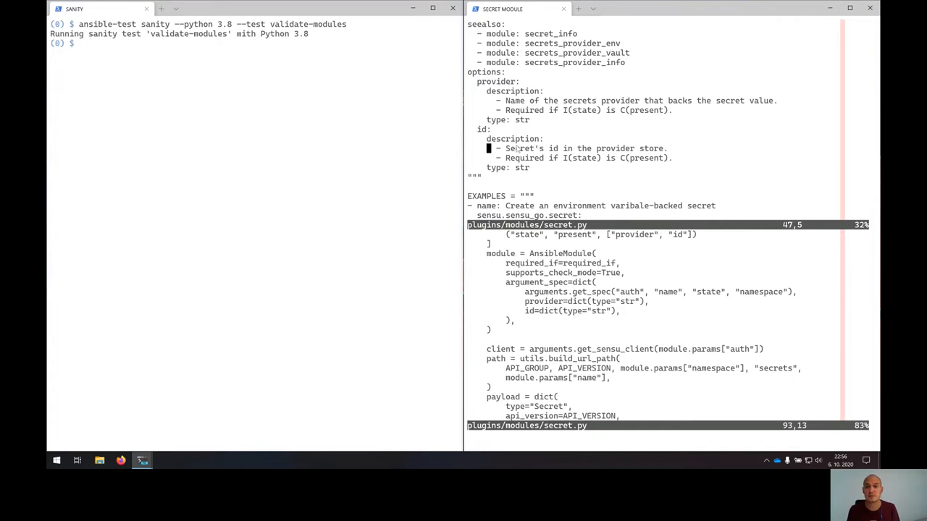
- Save secret.py and rerun validate-modules, which flags the id argument as undocumented
key("V")
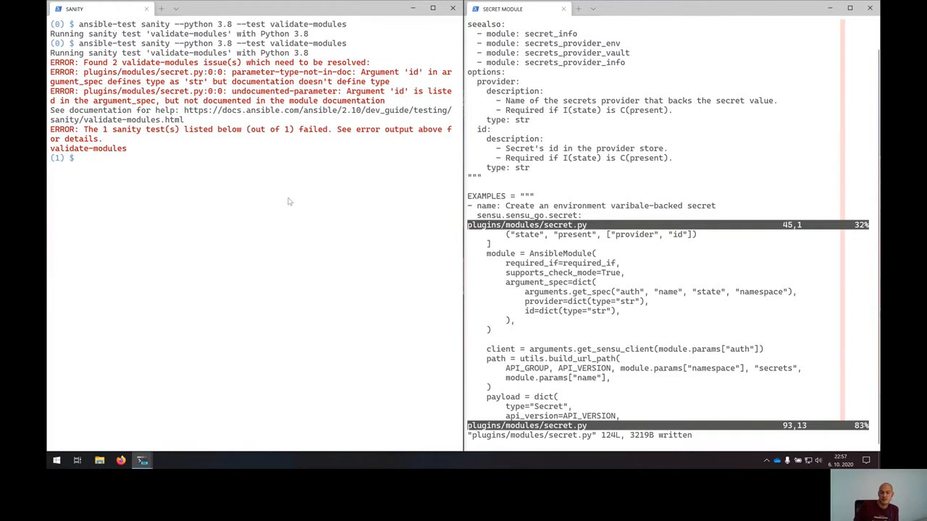
- Run the full ansible-test sanity suite with --docker instead of the python and test options
type("ansible-test sanity --python 3.8 --test validate-modules")
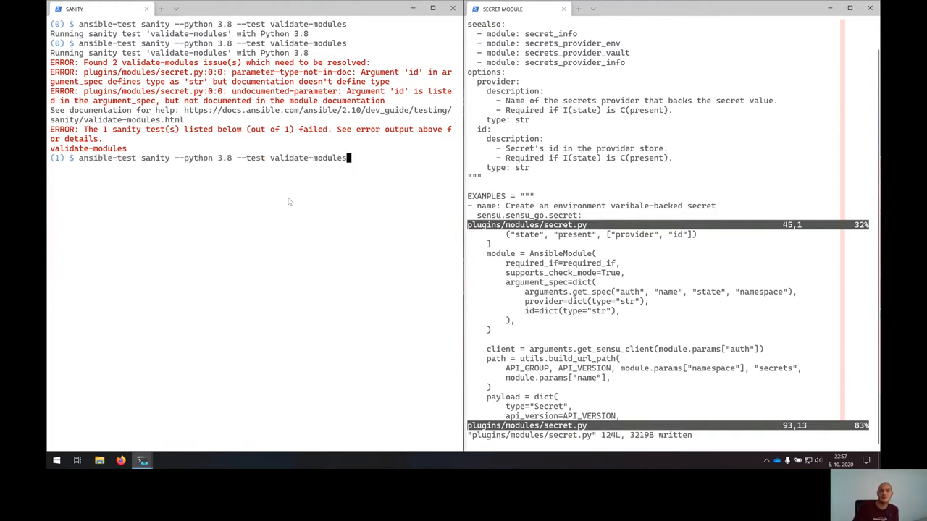
key("BackSpace")
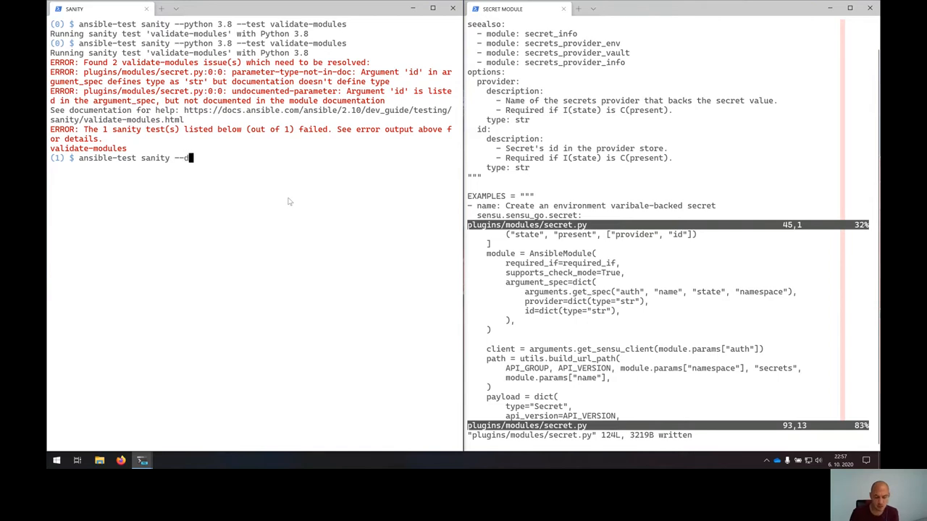
type("ocke")
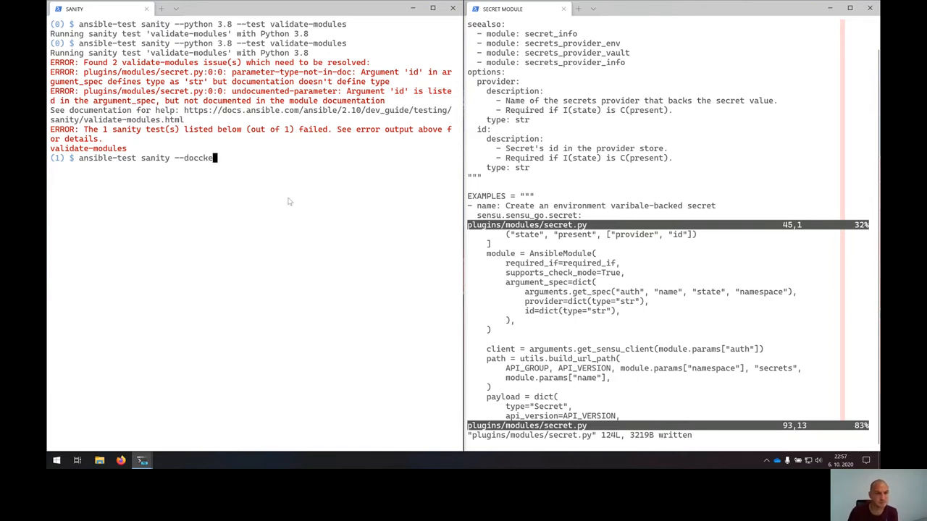
type("r")
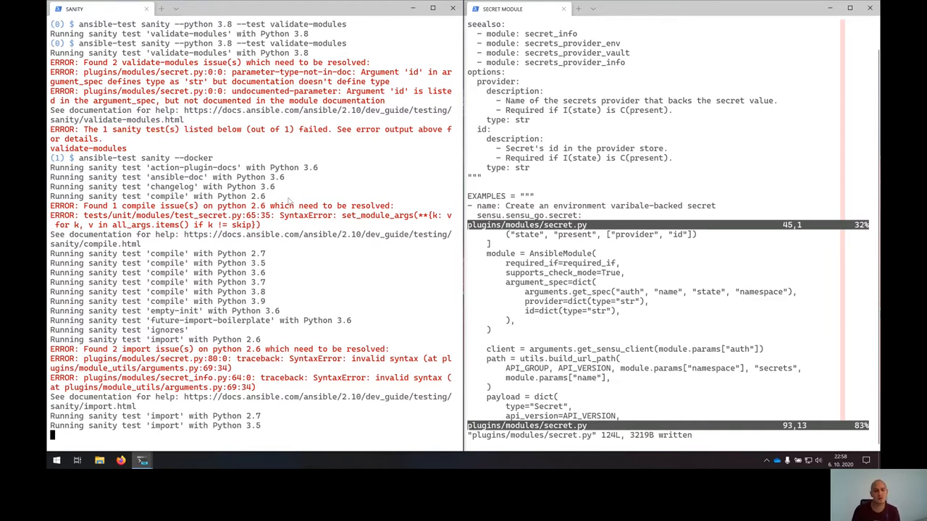
- Follow the sanity output through to yamllint while Python 2.6 syntax errors are reported
scroll("down", 3)
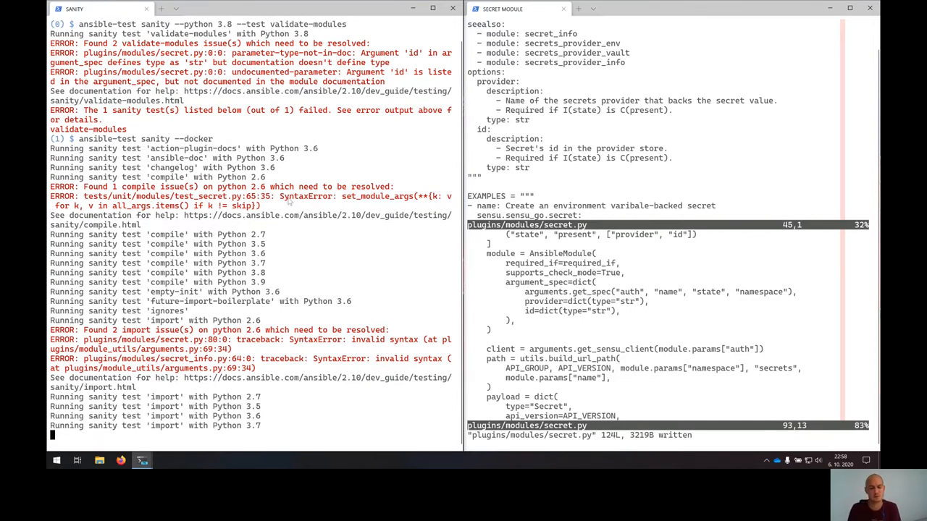
scroll("down", 3)
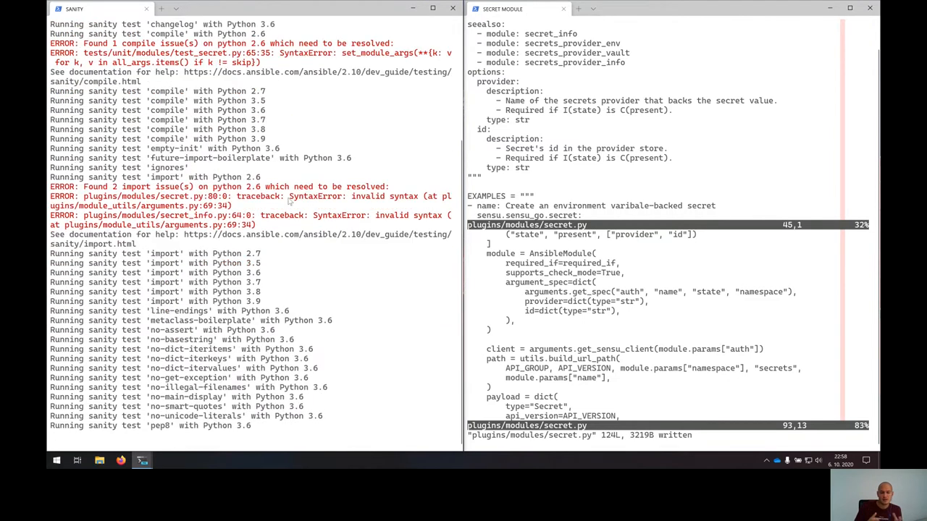
scroll("down", 3)
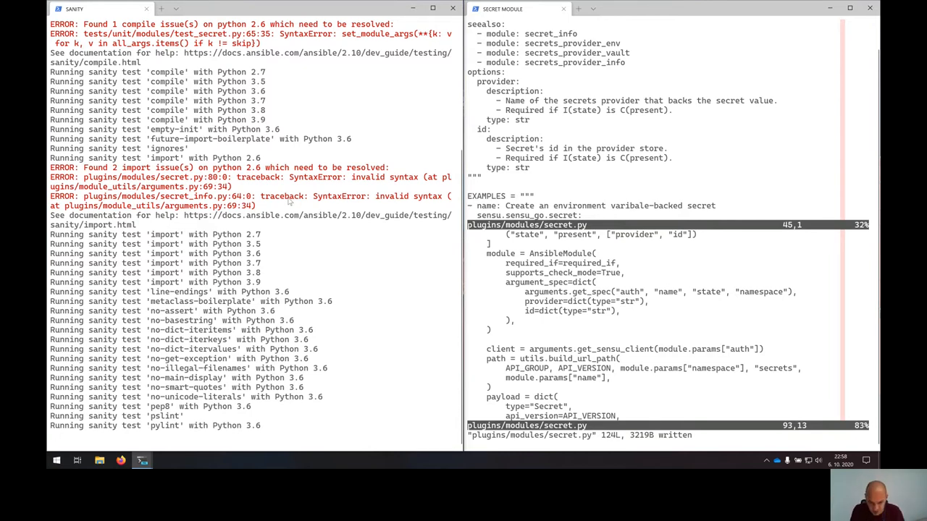
scroll("down", 3)
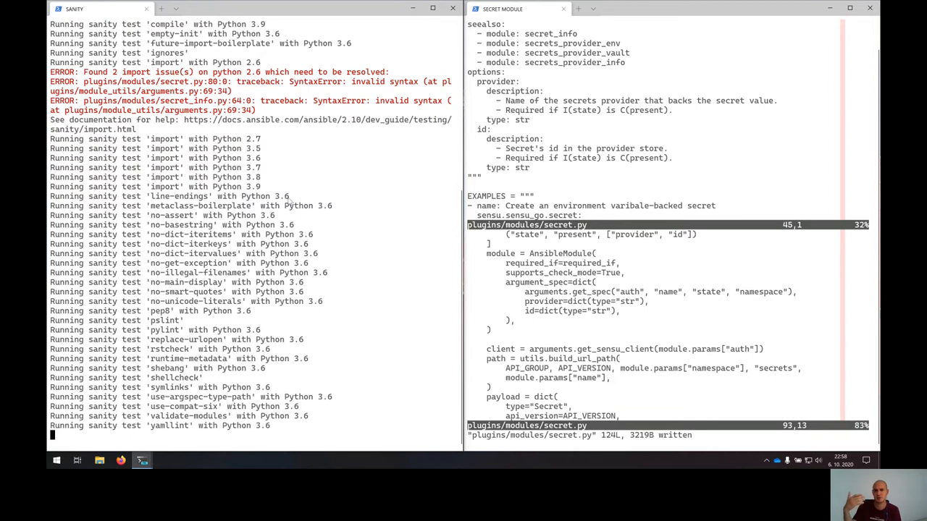
scroll("down", 3)
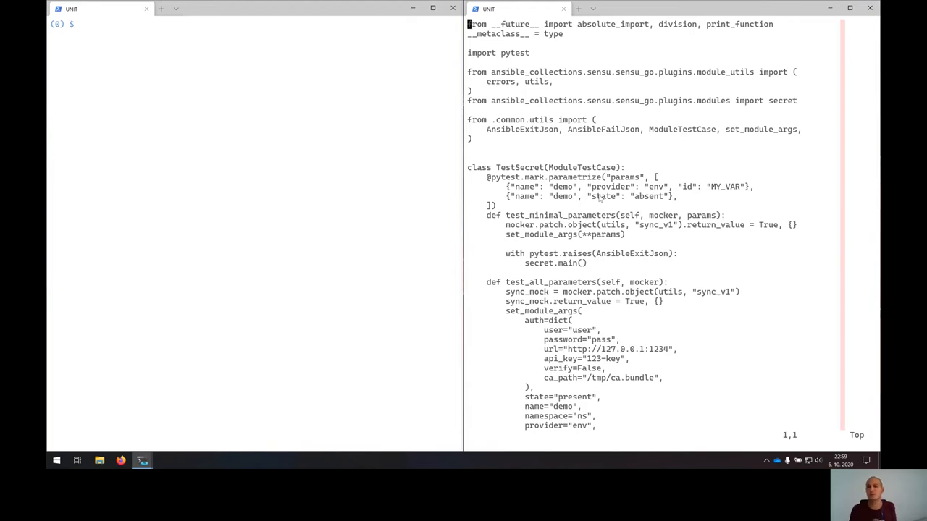
- Open test_secret.py in the UNIT tab and scroll to test_all_parameters' state, path and payload asserts
double_click(503, 129)
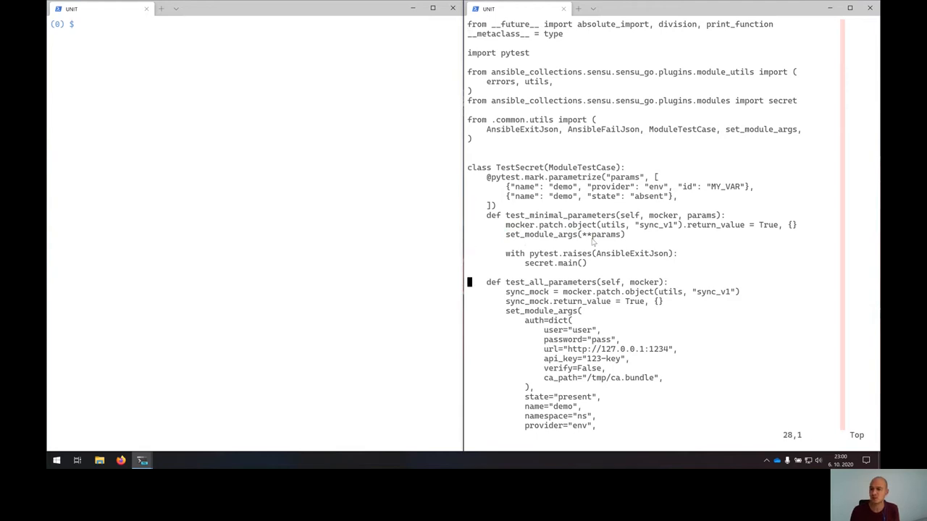
scroll("down", 3)
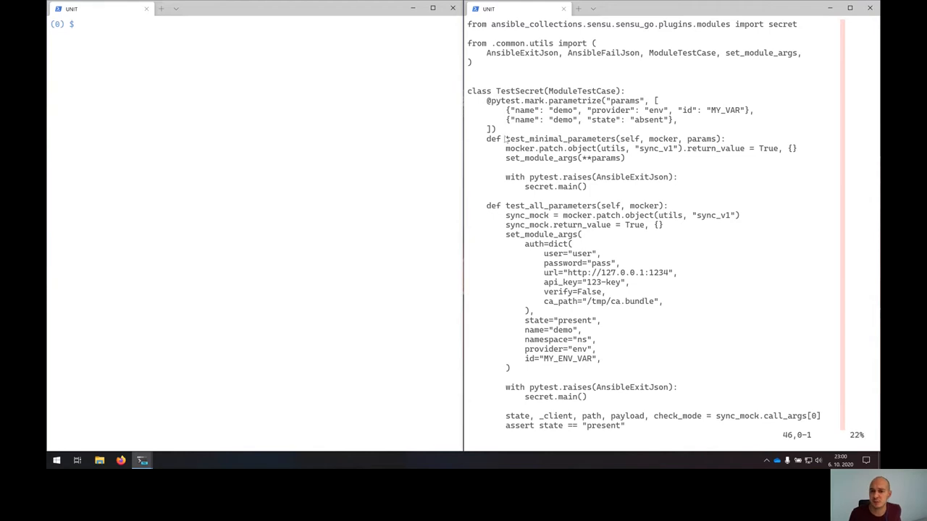
double_click(557, 139)
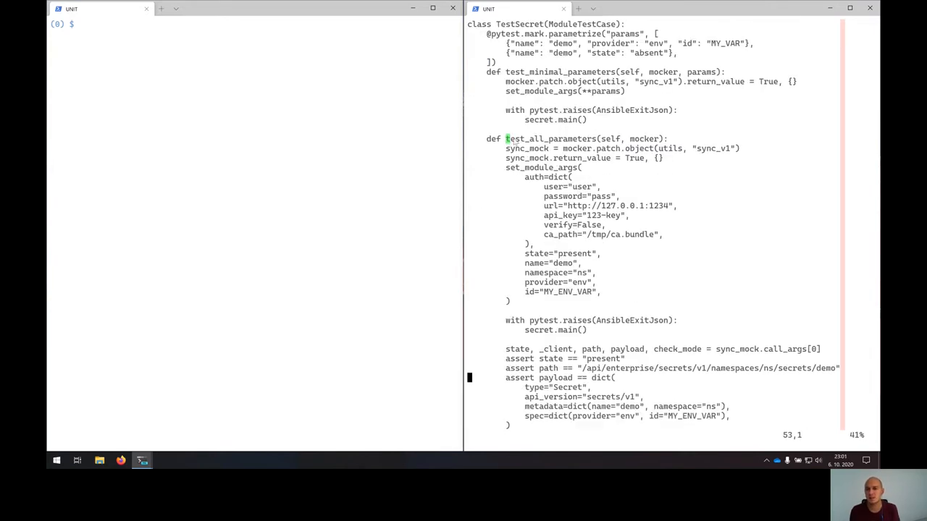
double_click(551, 139)
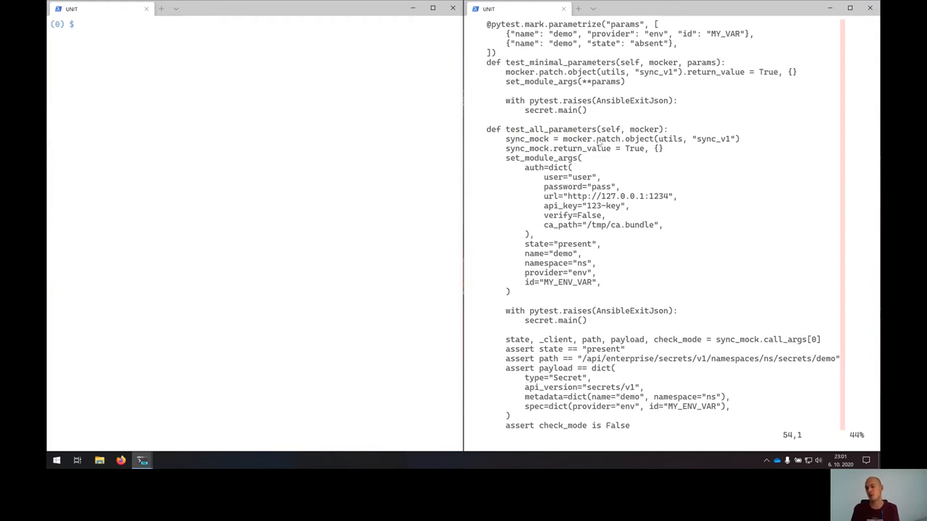
scroll("down", 3)
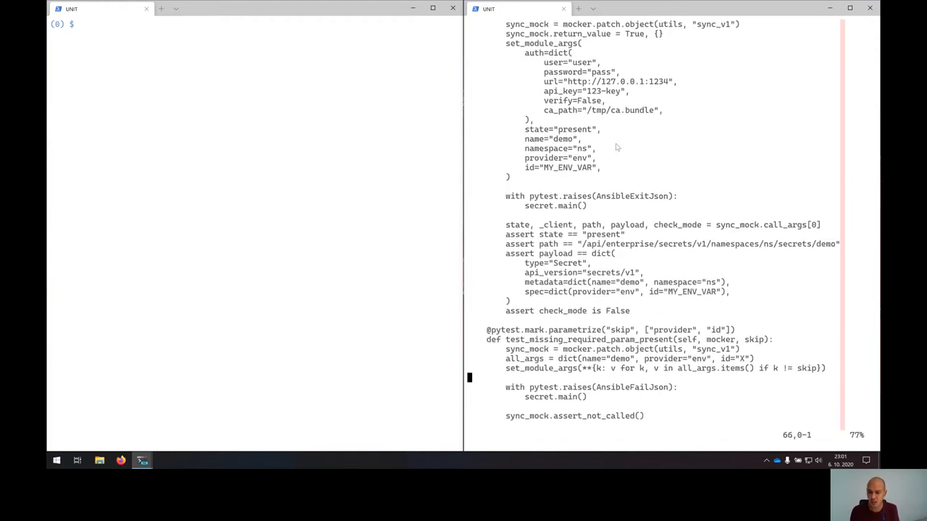
scroll("down", 3)
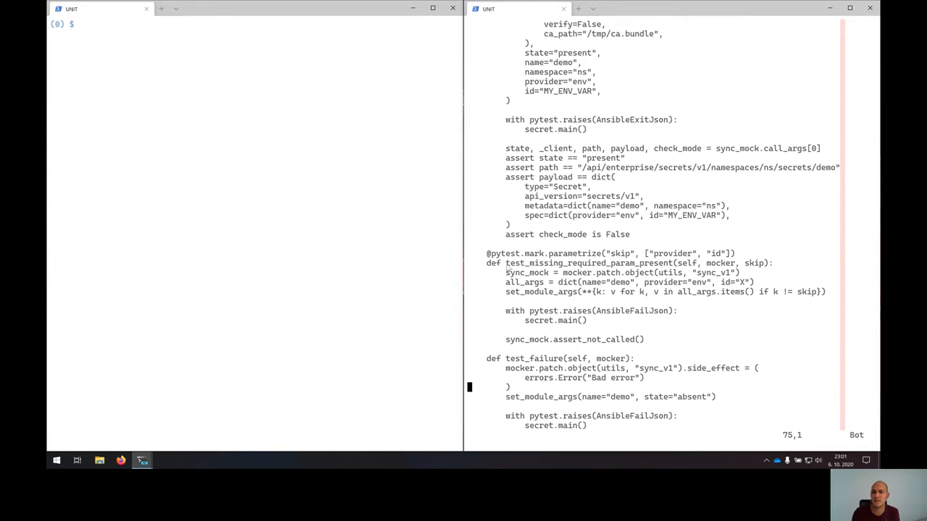
double_click(587, 263)
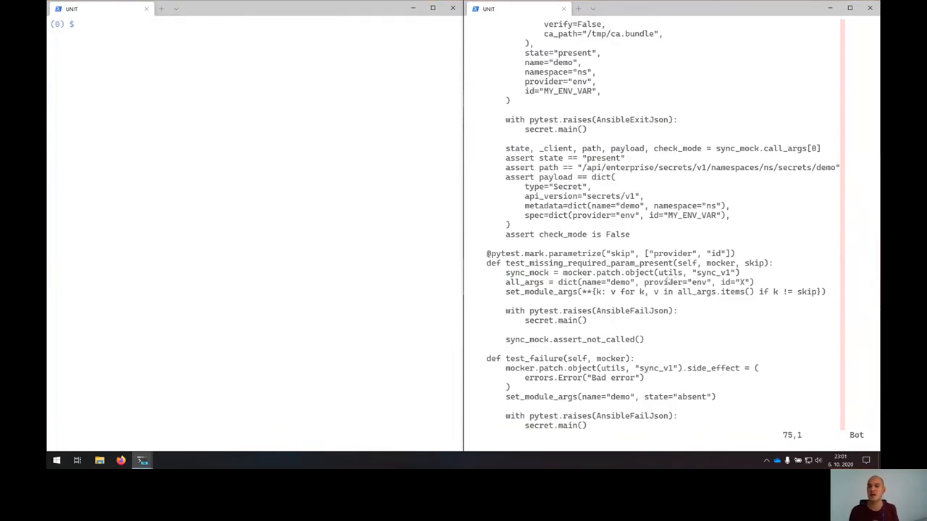
double_click(563, 264)
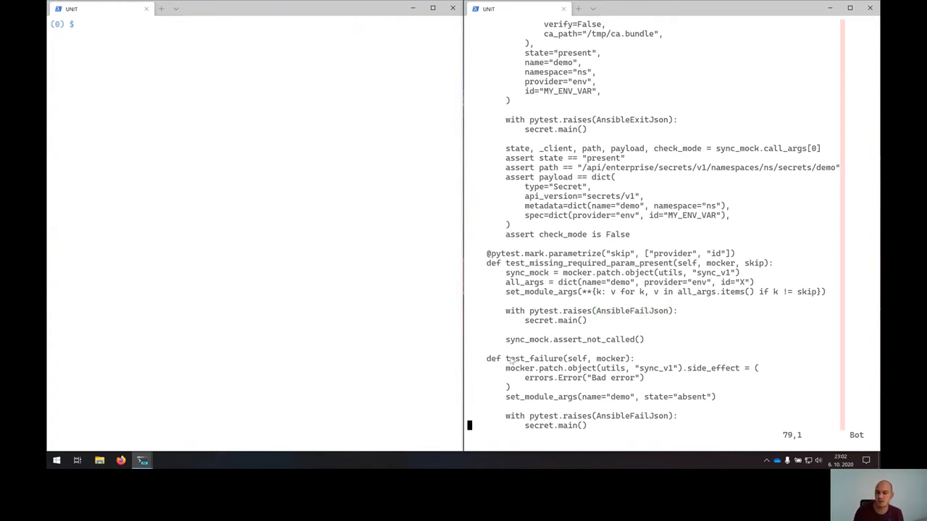
double_click(536, 359)
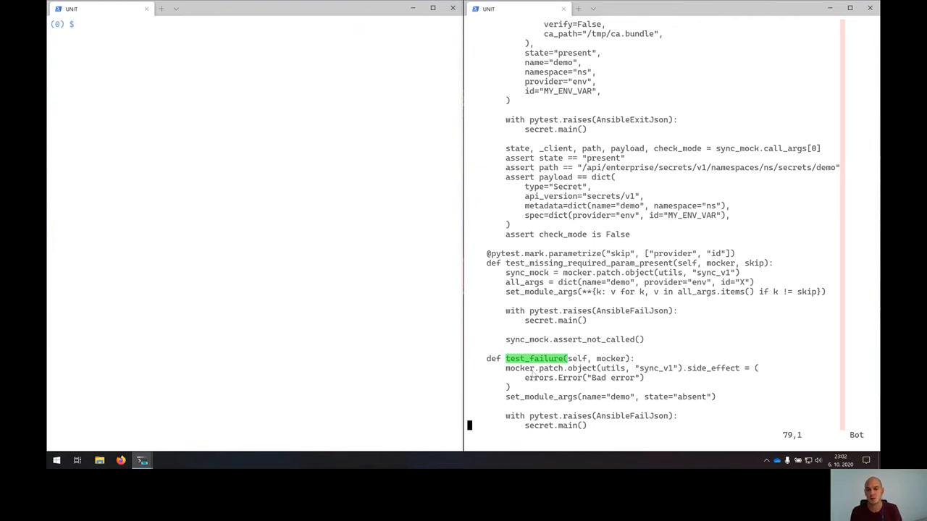
double_click(528, 273)
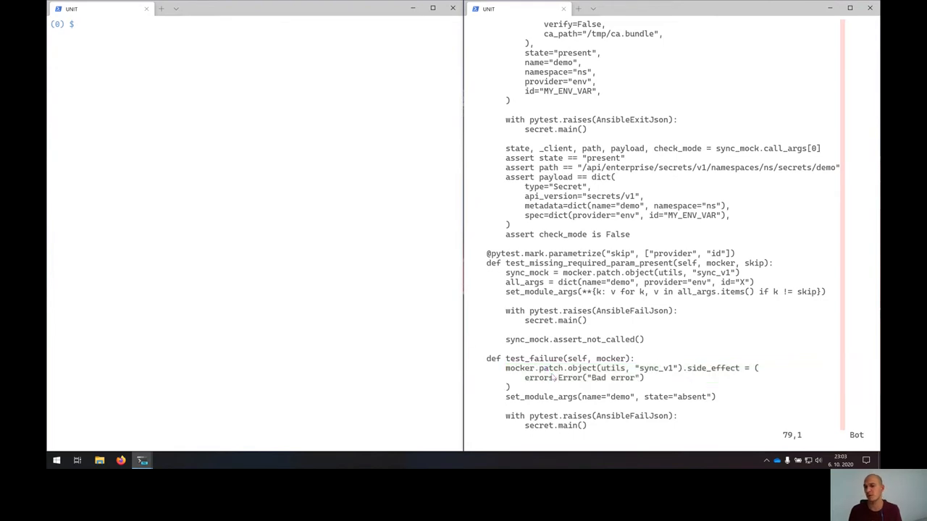
mouse_move(519, 376)
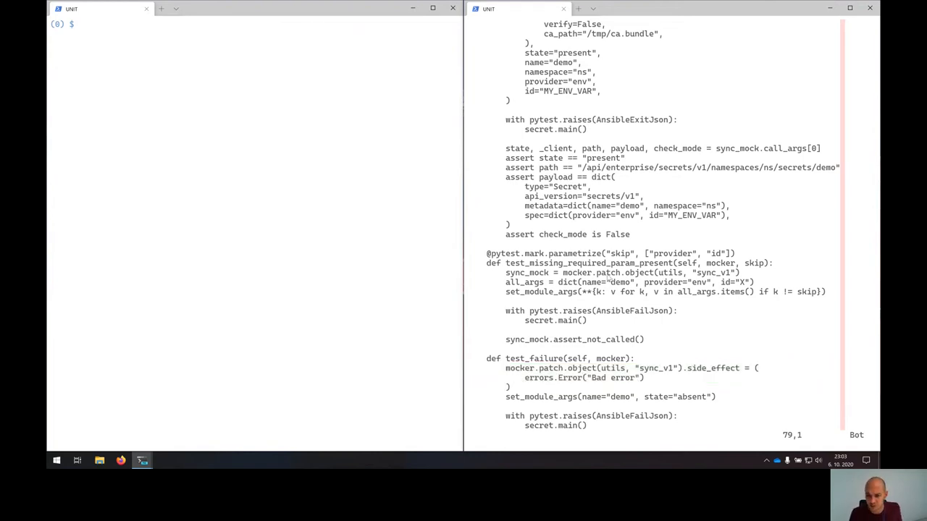
- Run ansible-test units --python 3.8 so all 449 tests pass, then jump to the top of test_secret.py
key("ctrl+r")
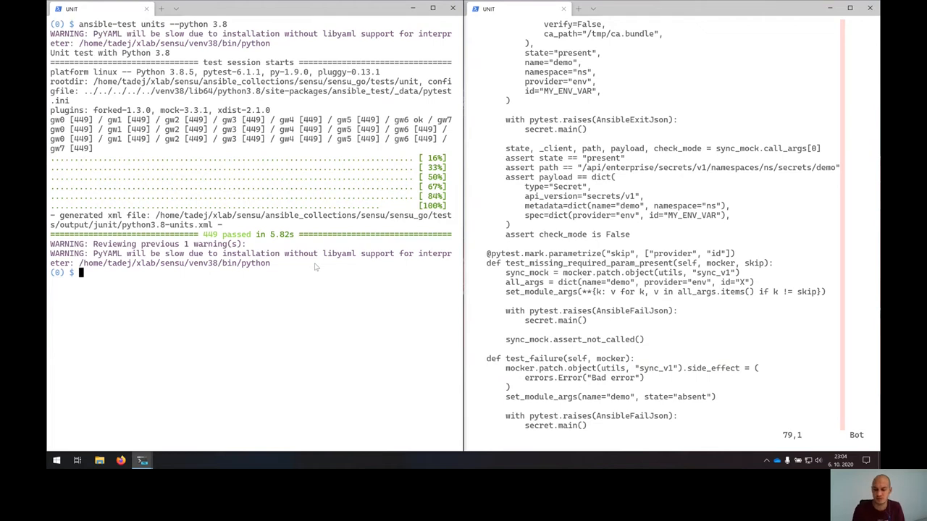
mouse_move(306, 267)
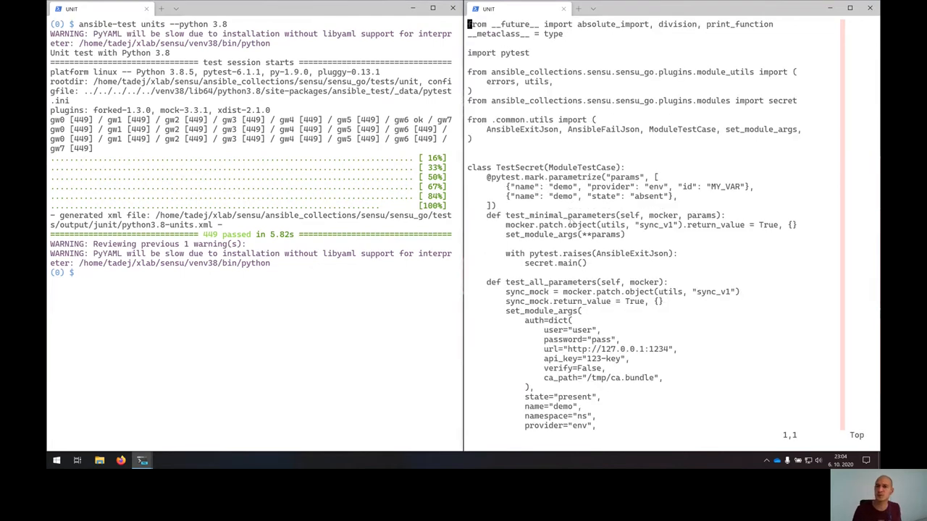
left_click_drag(487, 129, 693, 129)
type(":q")
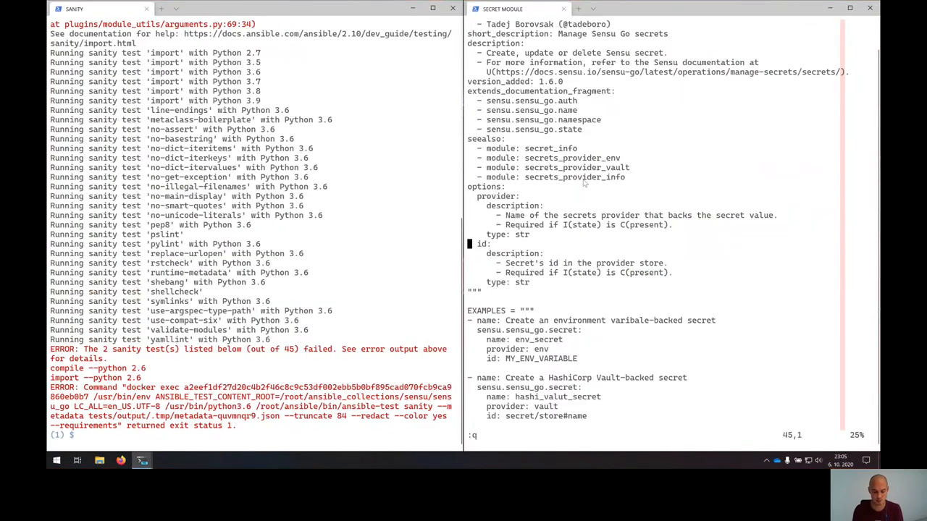
scroll("down", 3)
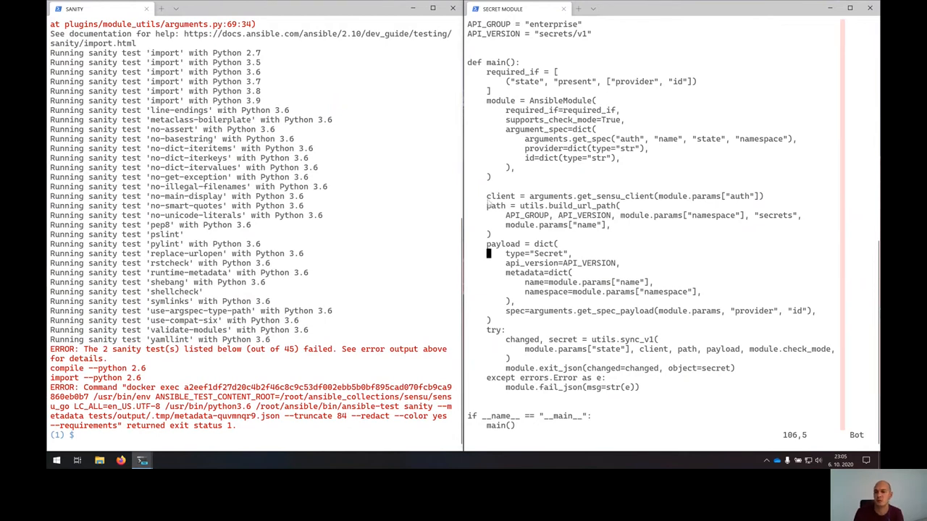
triple_click(572, 197)
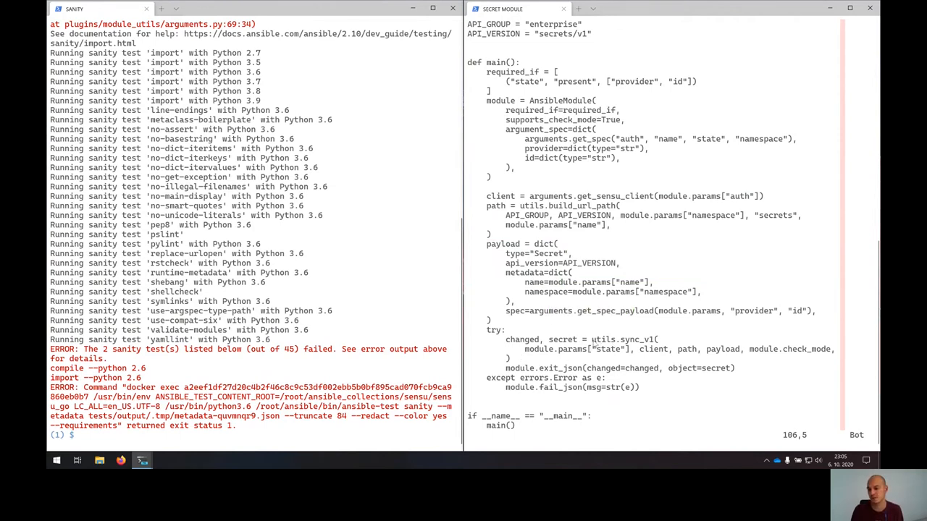
left_click_drag(591, 339, 641, 349)
type(":e")
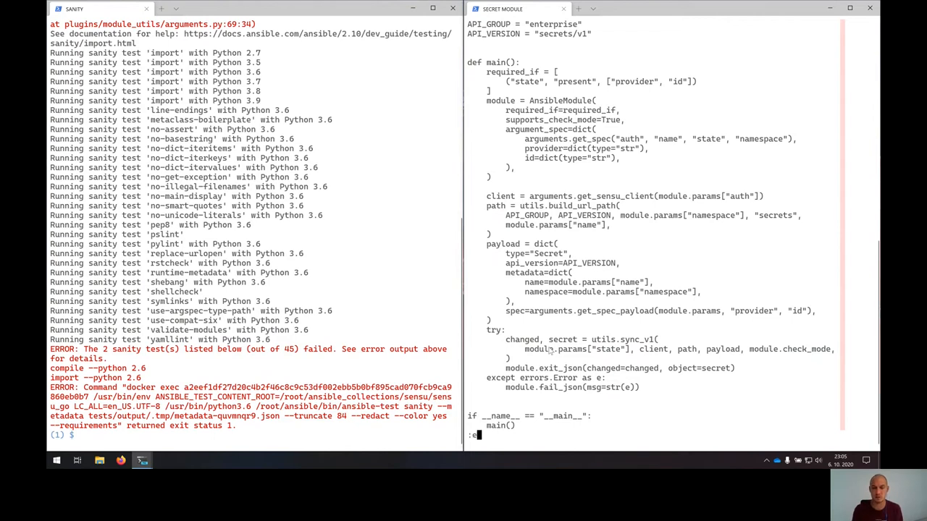
- Bring up tests/unit/module_utils/test_utils.py and select None at the end of the first assertion
type("tests/unit/module_utils/test_utils.py")
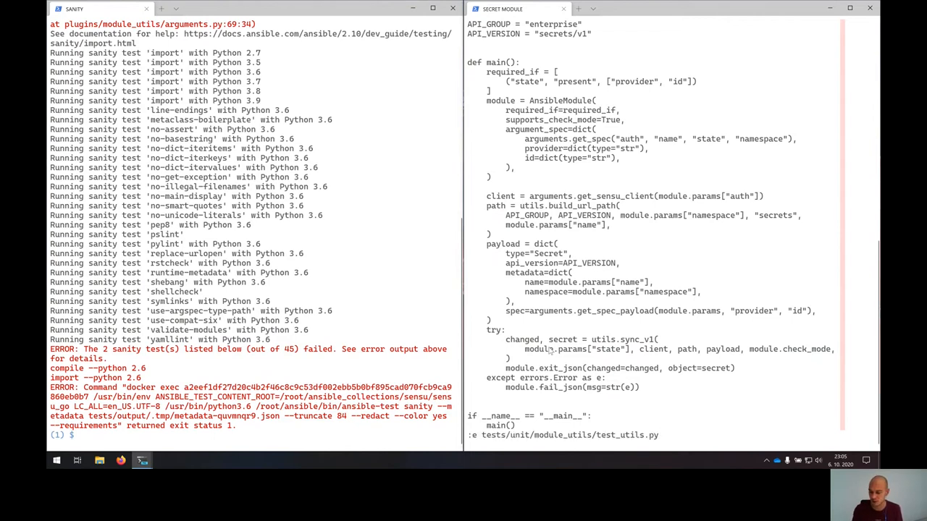
scroll("down", 3)
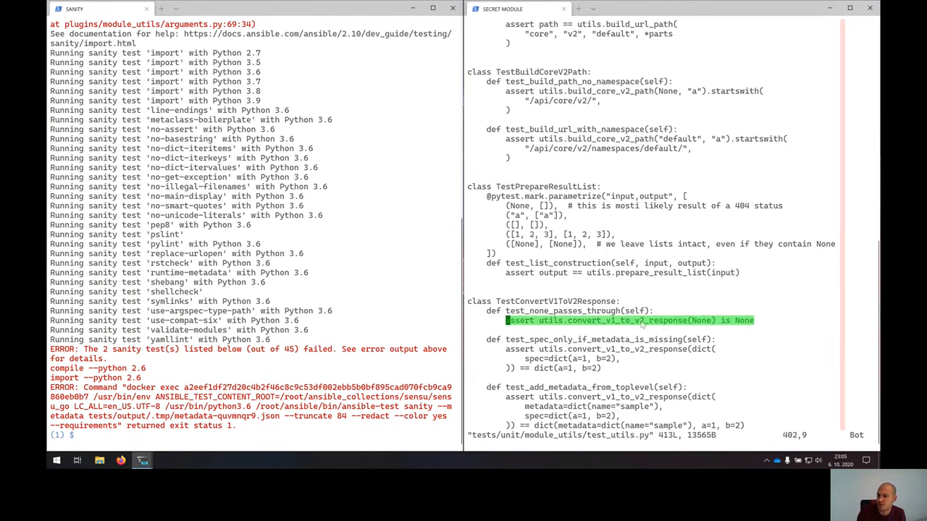
left_click(630, 320)
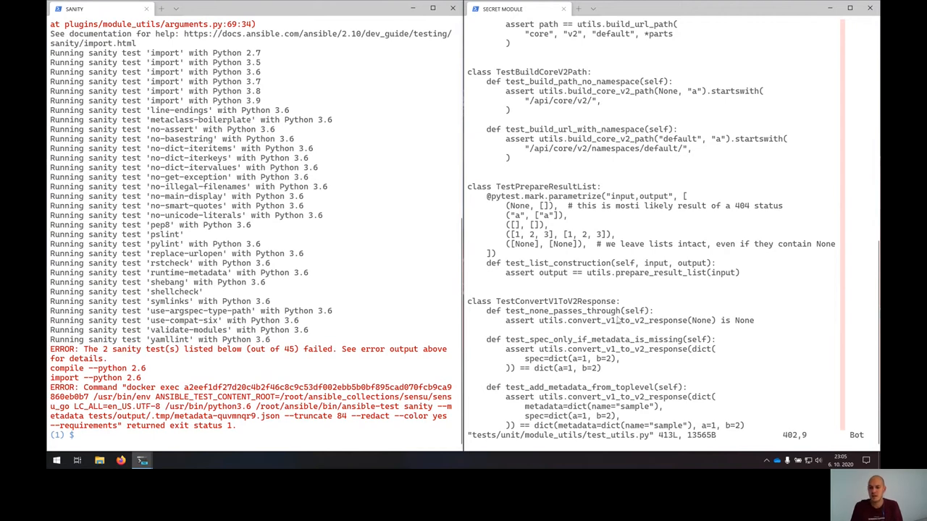
mouse_move(562, 327)
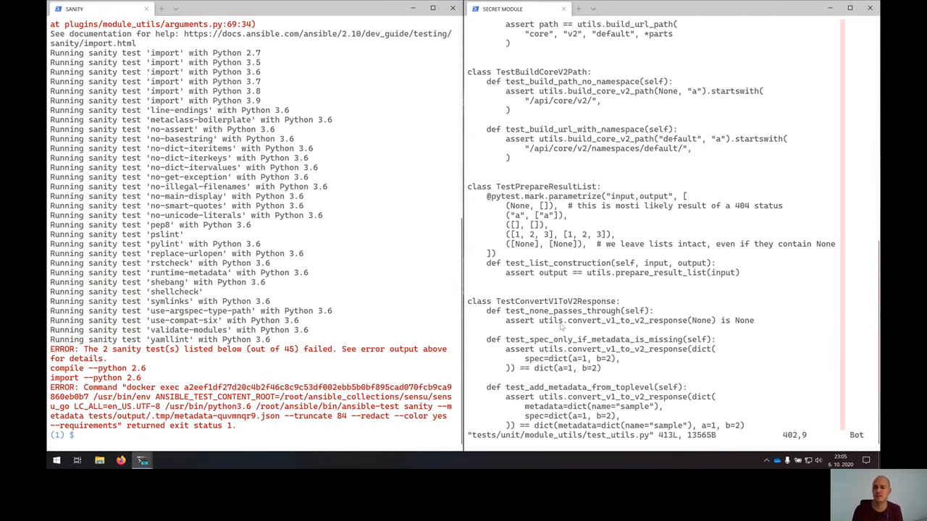
left_click_drag(538, 320, 713, 320)
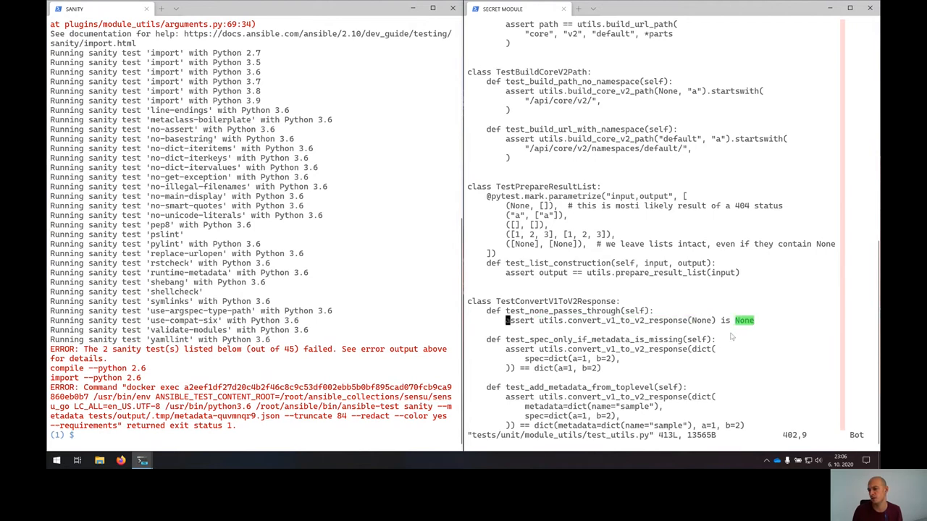
mouse_move(720, 342)
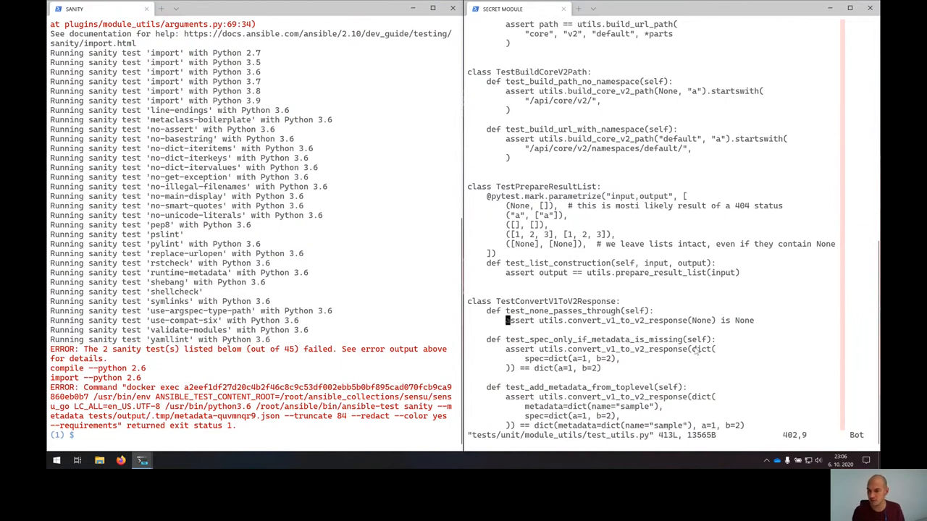
mouse_move(507, 317)
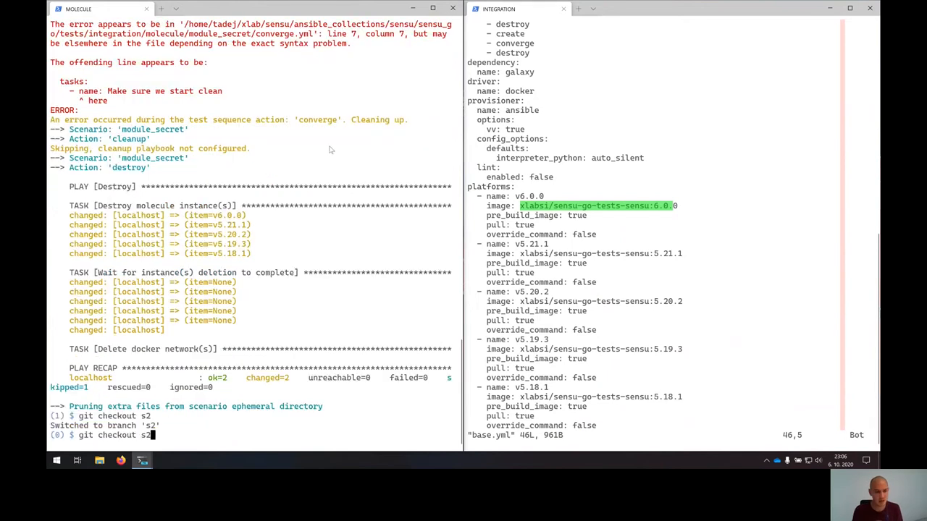
- Run molecule -c base.yml test -s module_secret and review the passing output across Sensu versions
type("molecule -c base.yml test -s module_secret")
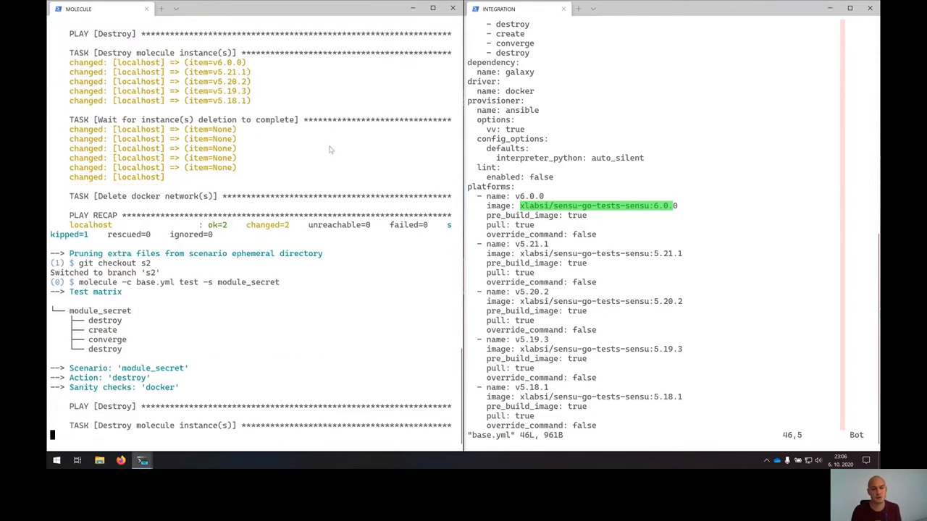
scroll("down", 3)
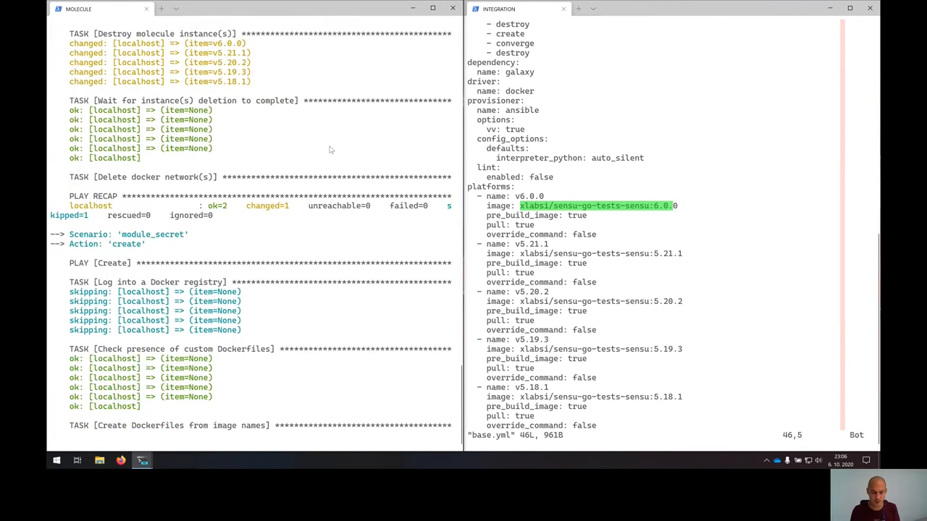
scroll("down", 3)
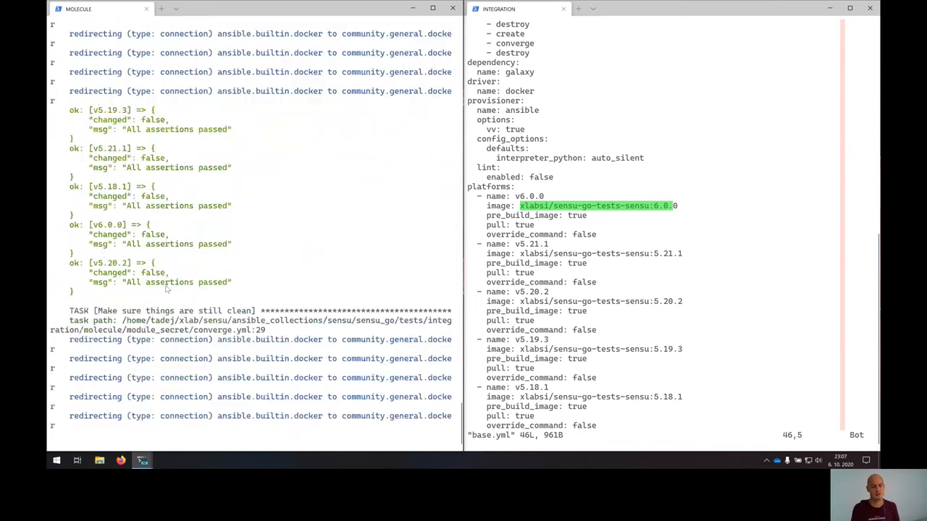
scroll("down", 3)
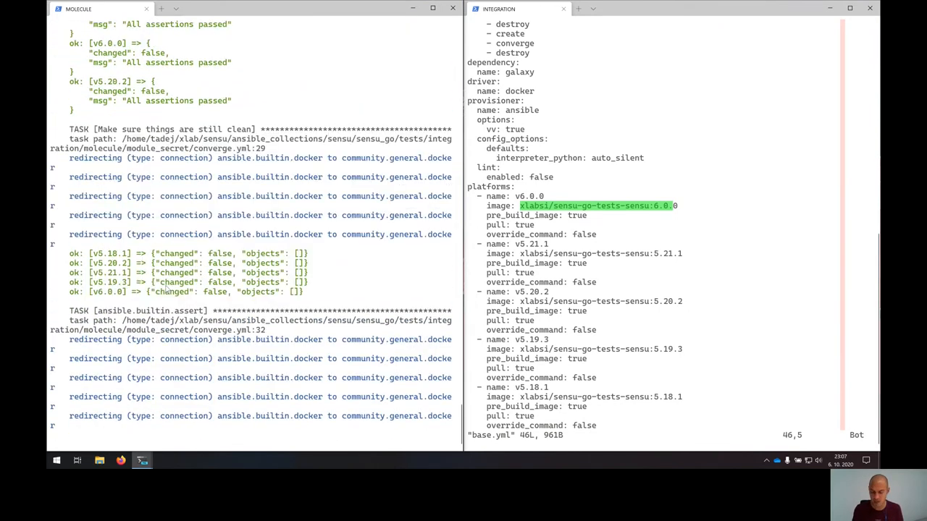
left_click(122, 460)
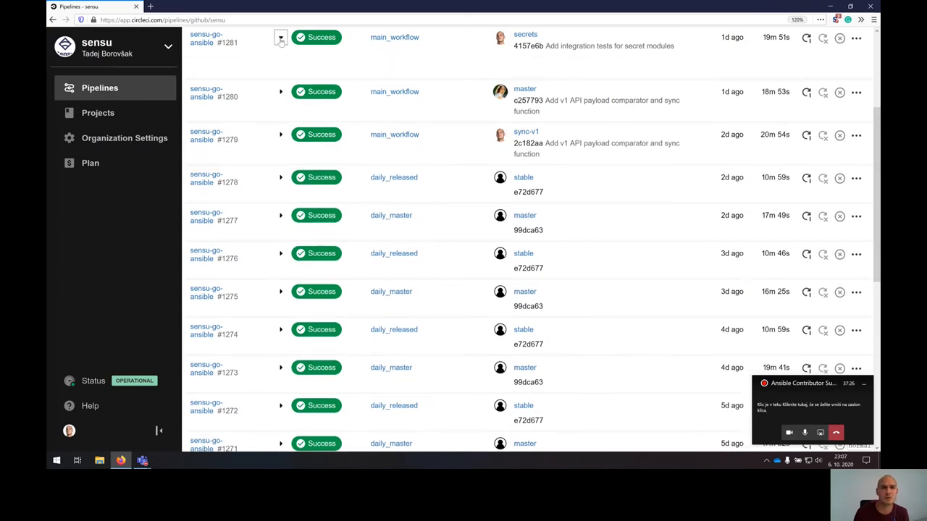
- Expand pipeline sensu-go-ansible #1281 to list its succeeded unit, sanity and integration jobs
left_click(281, 38)
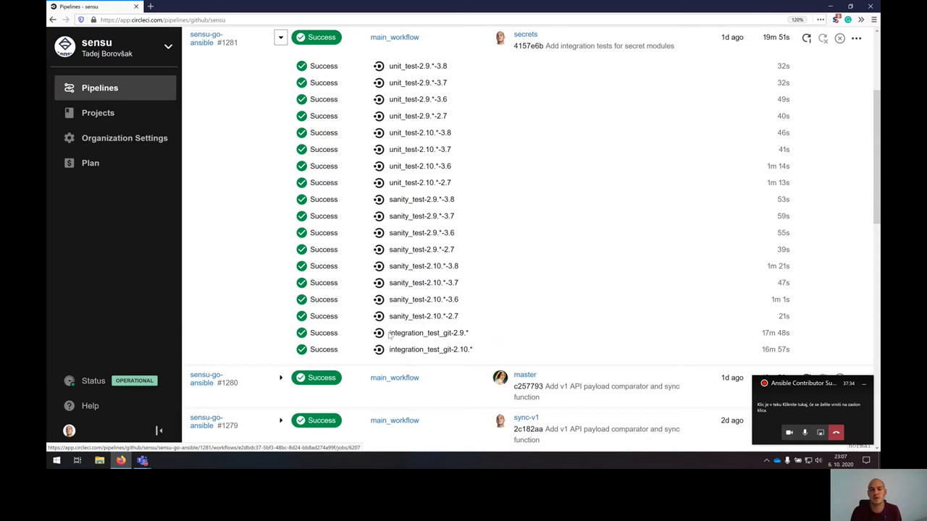
mouse_move(407, 132)
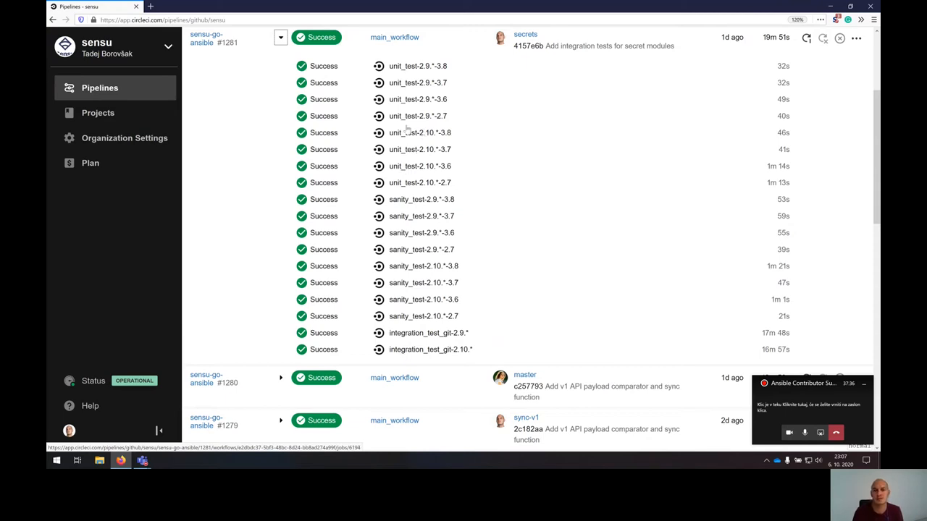
mouse_move(423, 195)
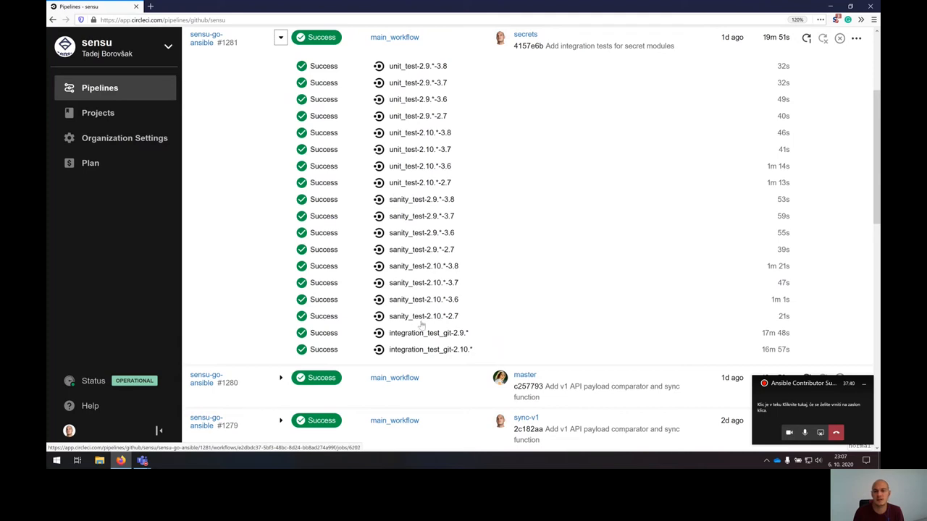
mouse_move(443, 344)
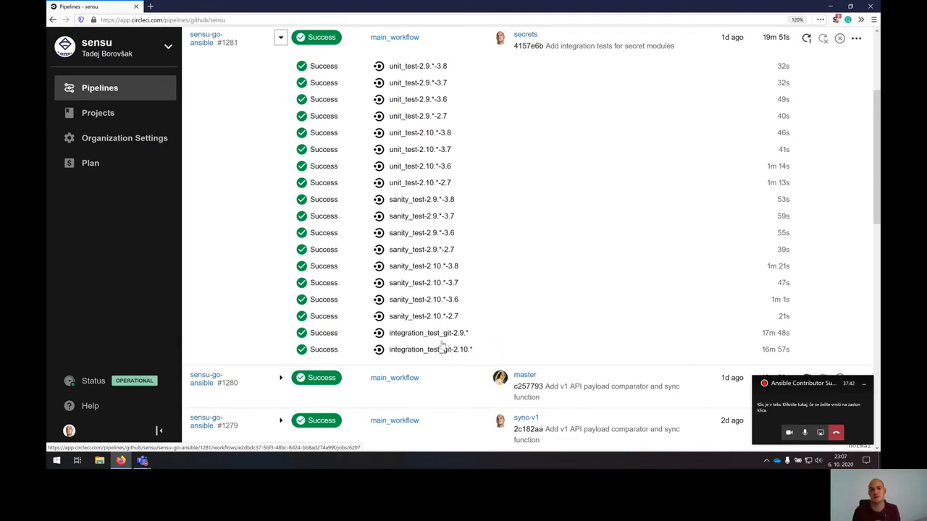
mouse_move(417, 72)
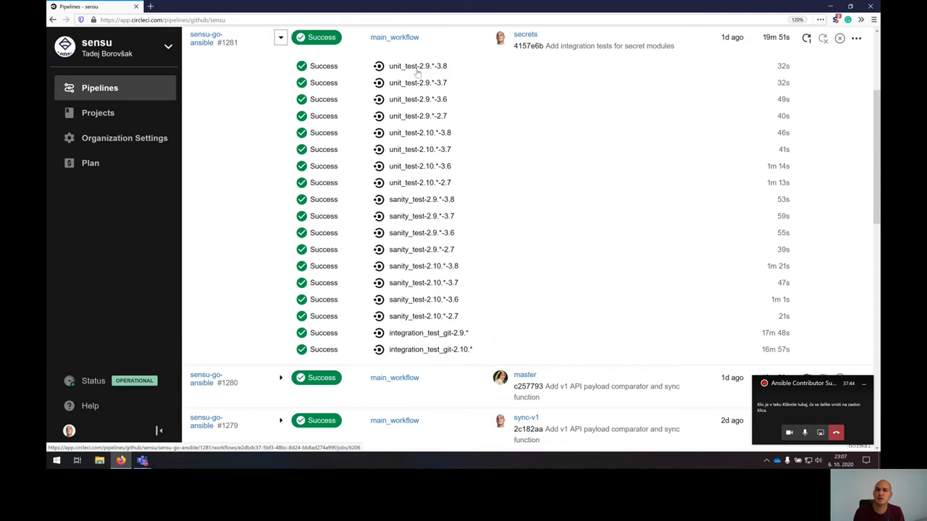
mouse_move(422, 72)
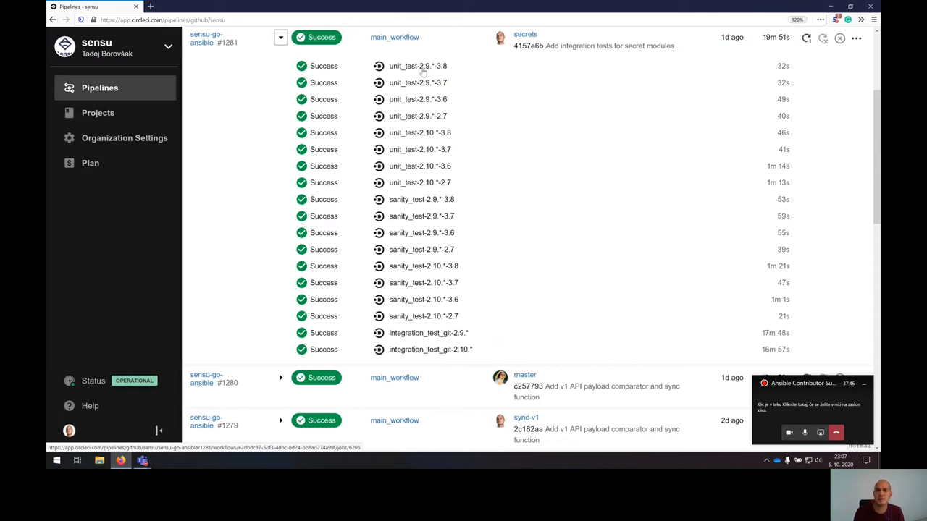
mouse_move(431, 191)
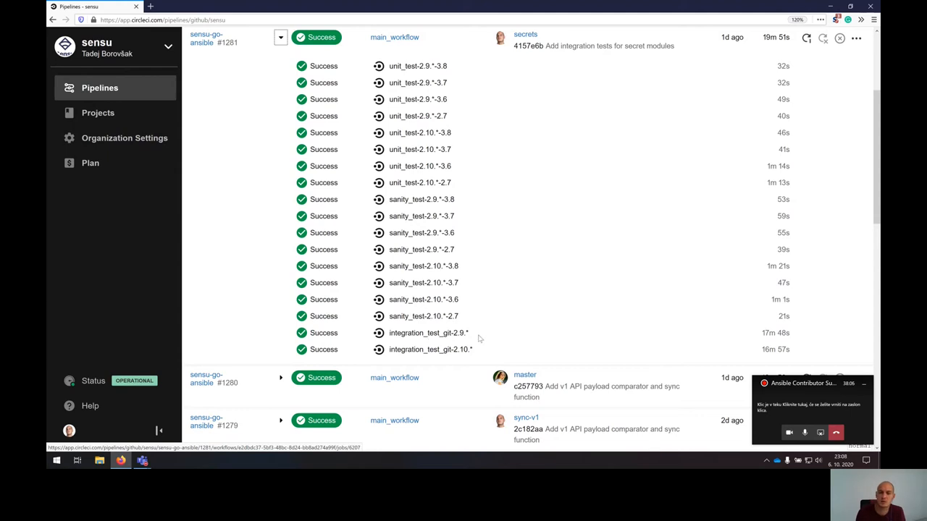
mouse_move(457, 336)
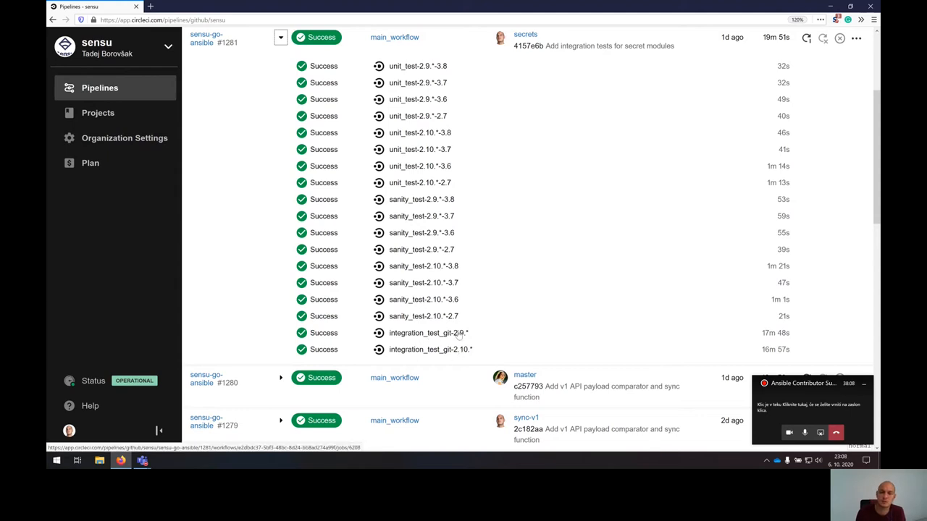
mouse_move(458, 355)
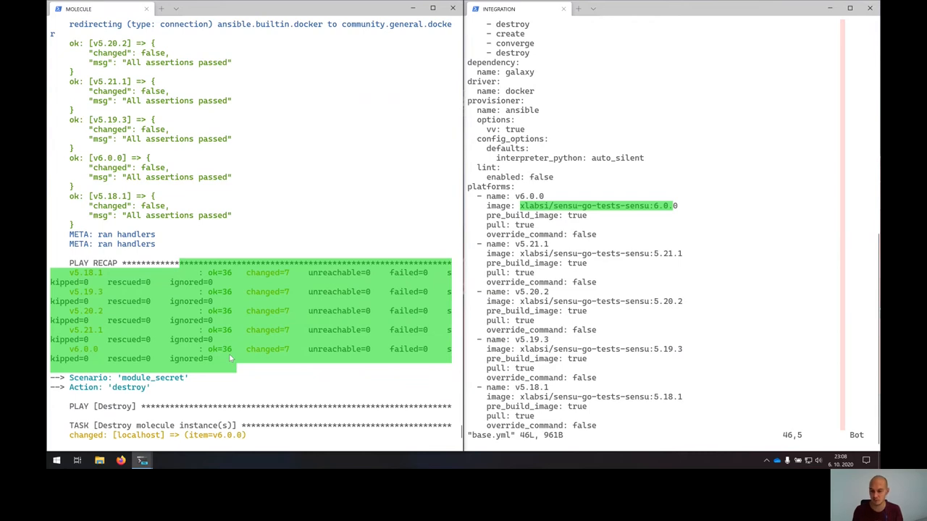
left_click(122, 461)
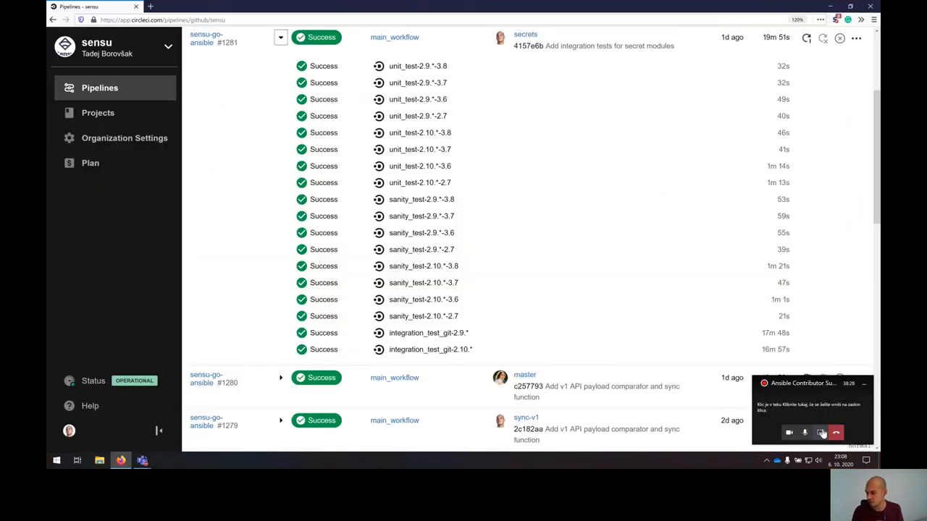